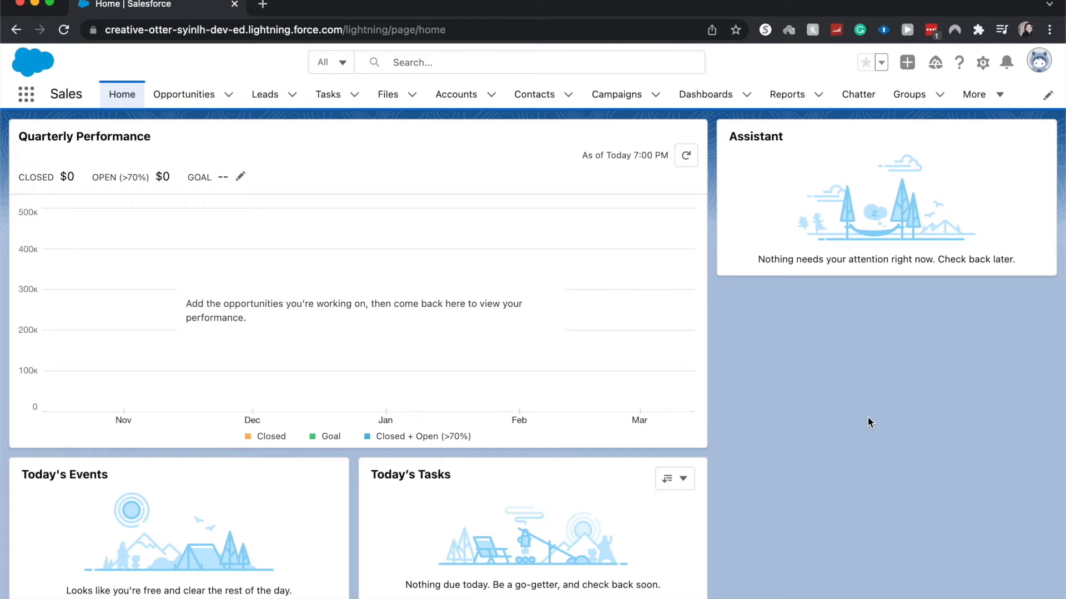
mouse_move(676, 317)
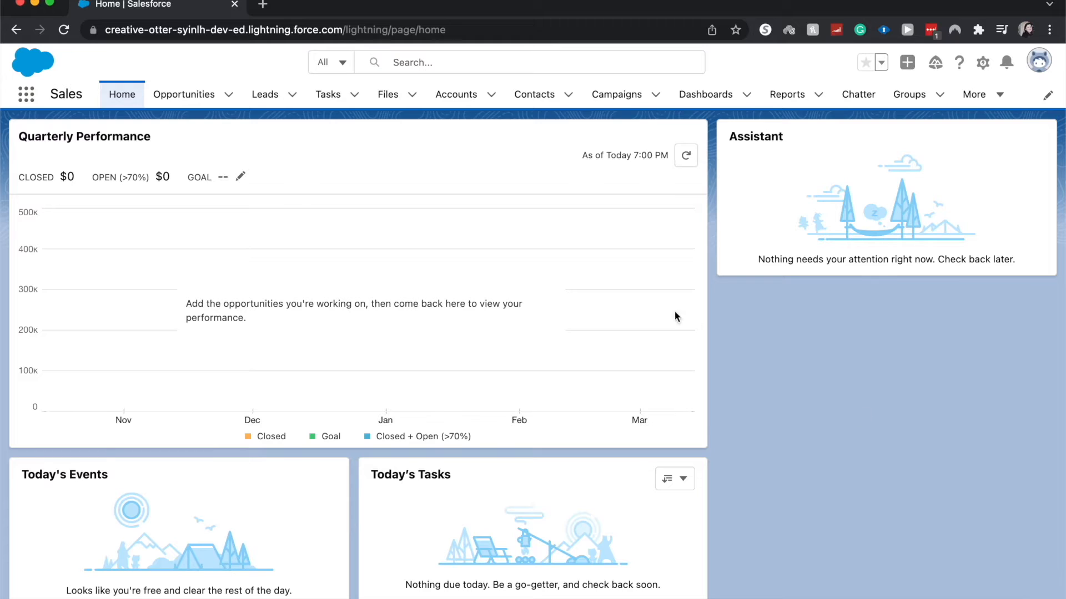
mouse_move(676, 125)
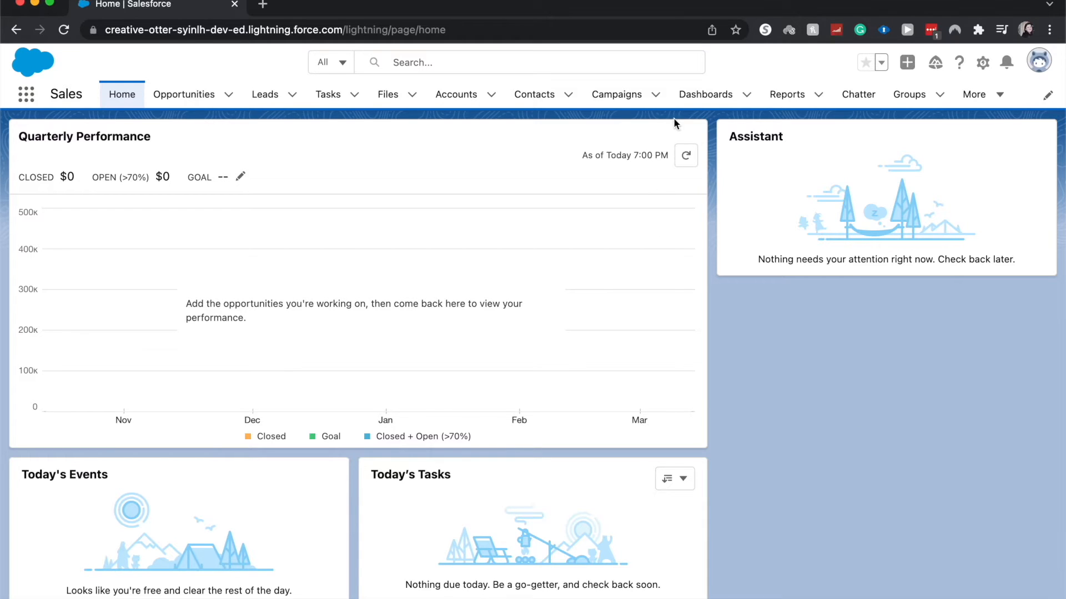
mouse_move(705, 93)
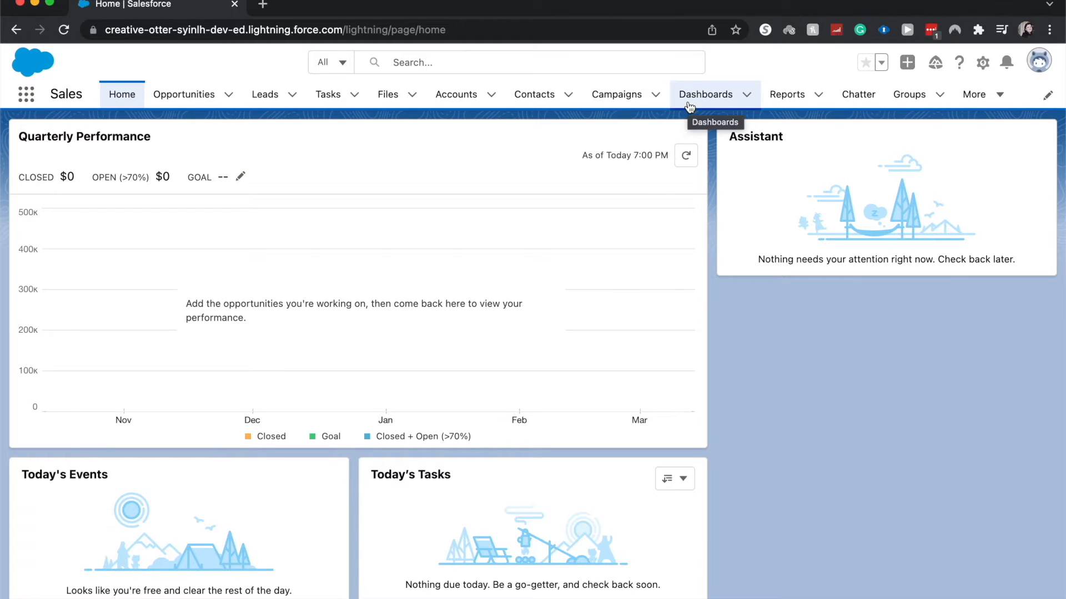
mouse_move(44, 68)
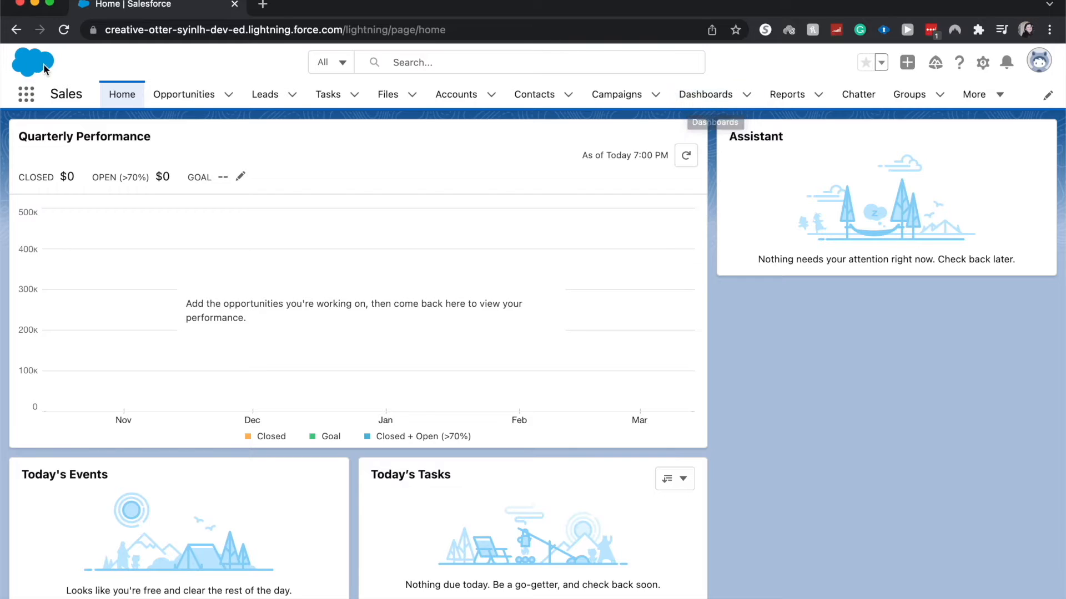
Open Dashboards from the App Launcher (searching 'da') to show the Recent list
left_click(26, 94)
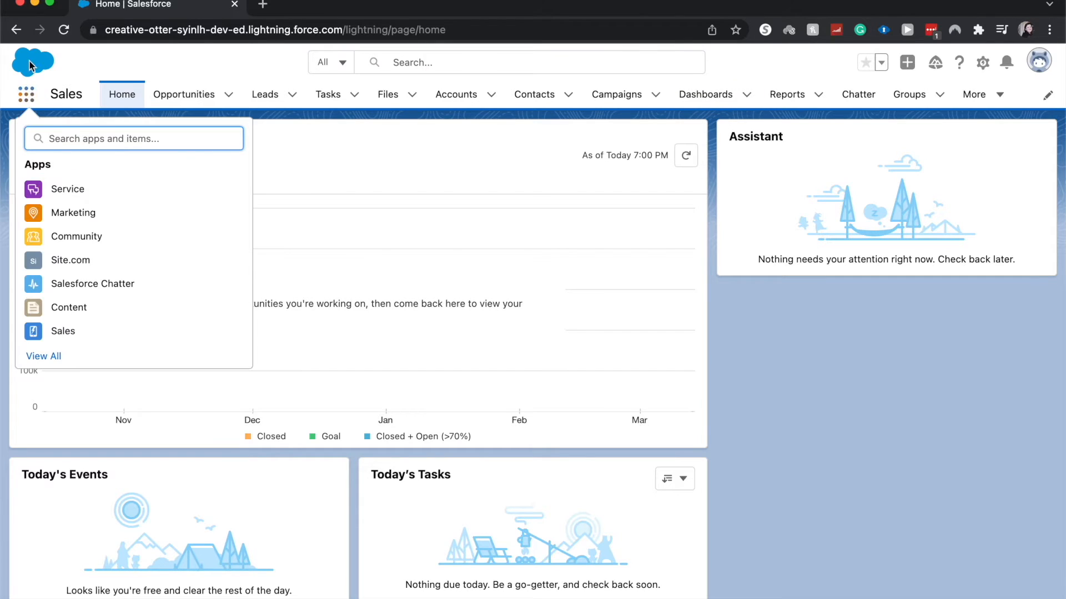
type("da")
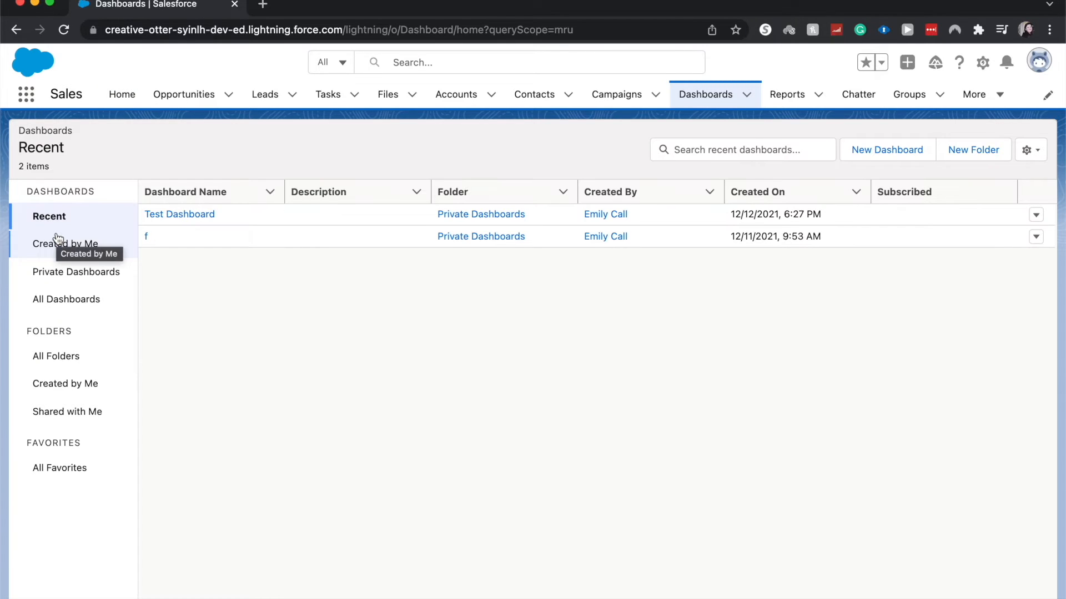
mouse_move(380, 259)
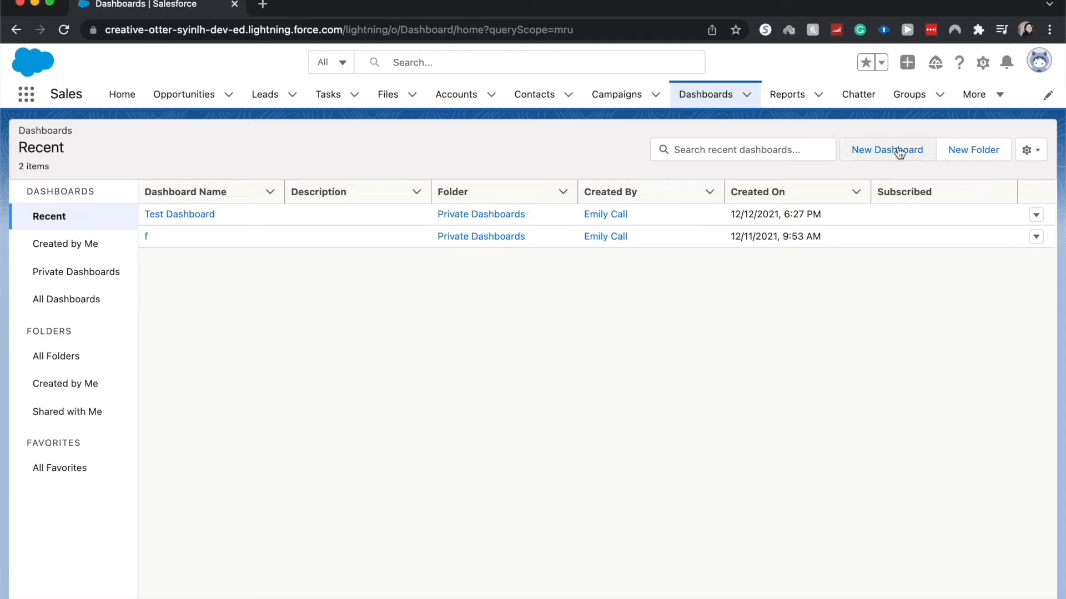
left_click(319, 192)
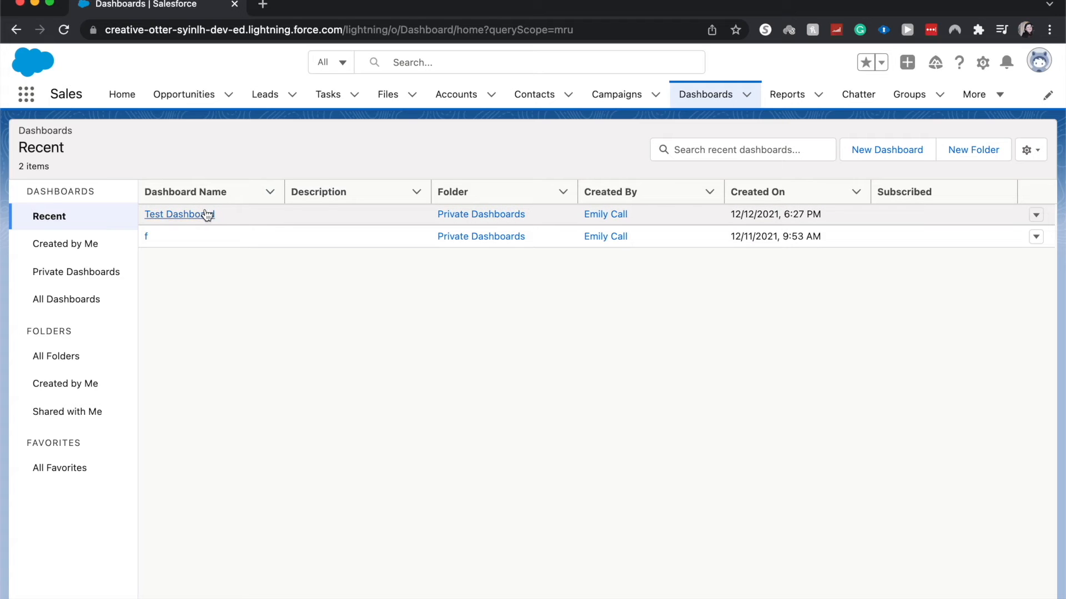
Open Test Dashboard in edit mode and add a new component, reaching the report picker
left_click(179, 215)
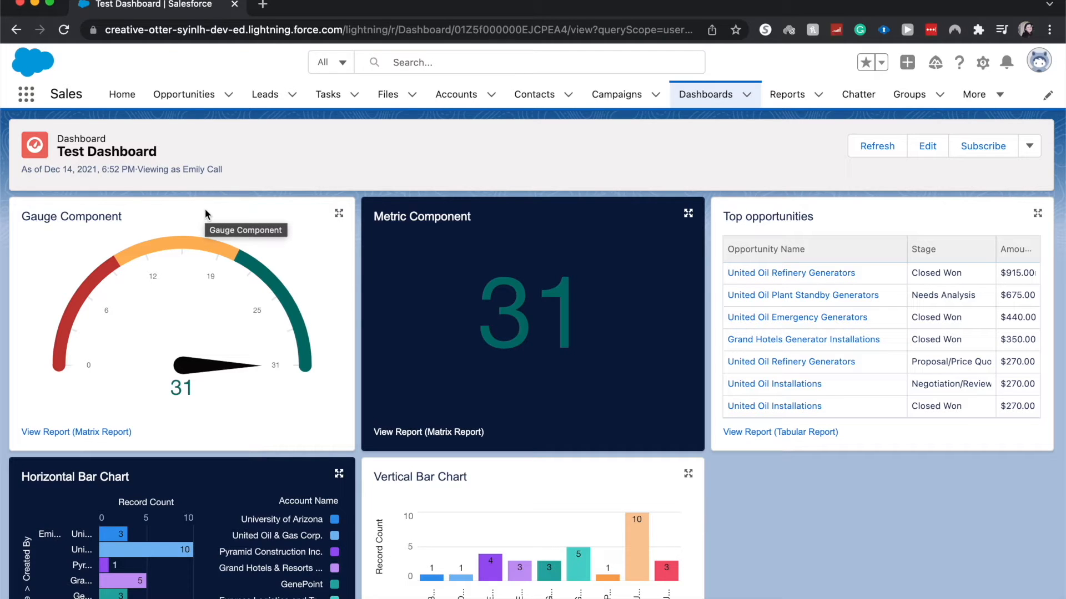
mouse_move(514, 188)
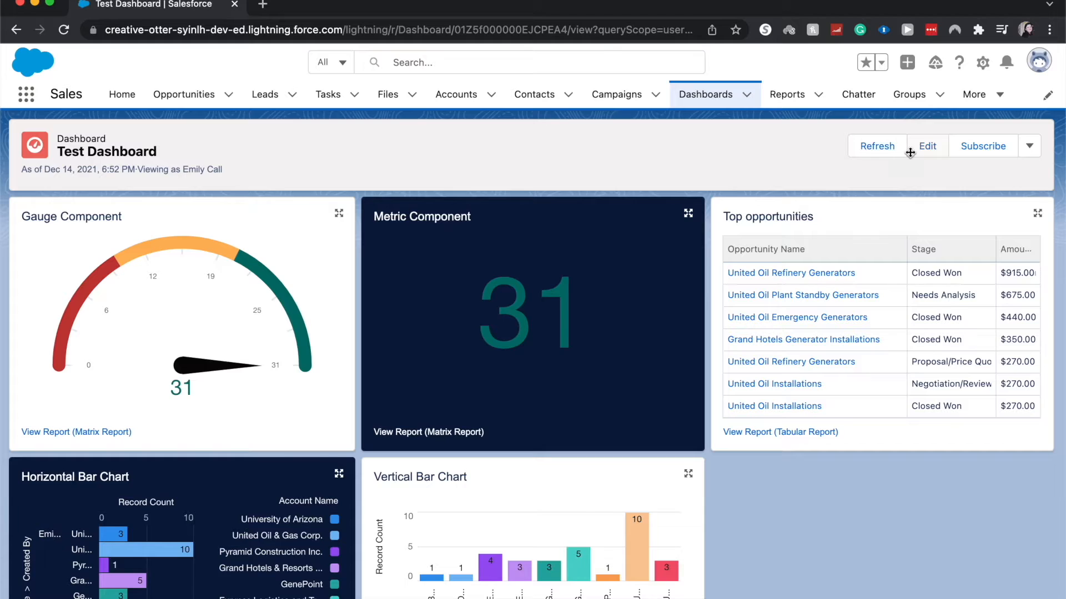
left_click(925, 147)
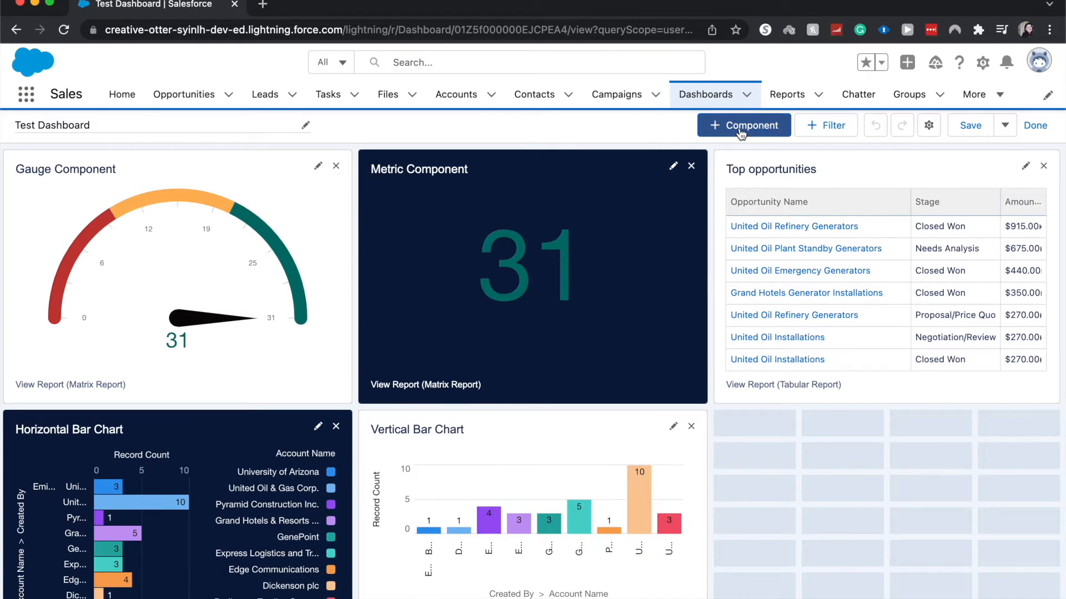
left_click(744, 125)
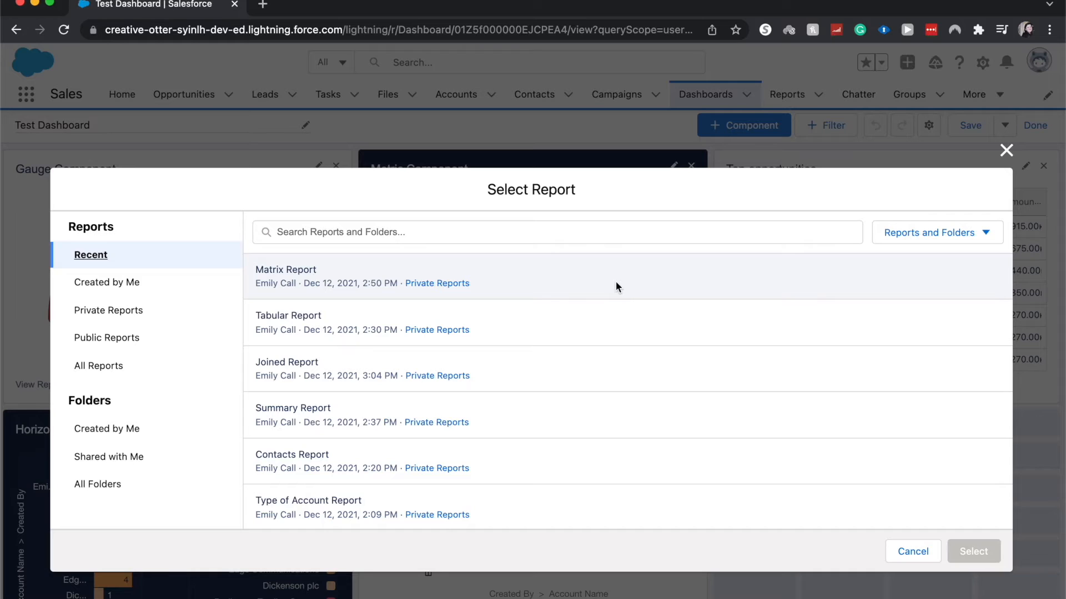
Select Matrix Report as the new component's source report
left_click(286, 277)
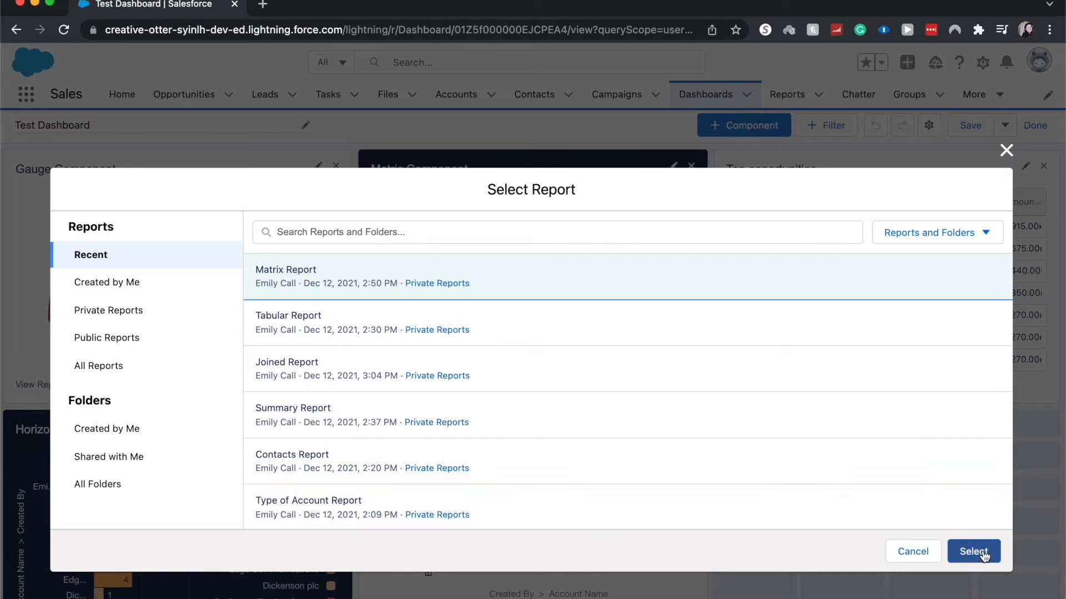
left_click(973, 552)
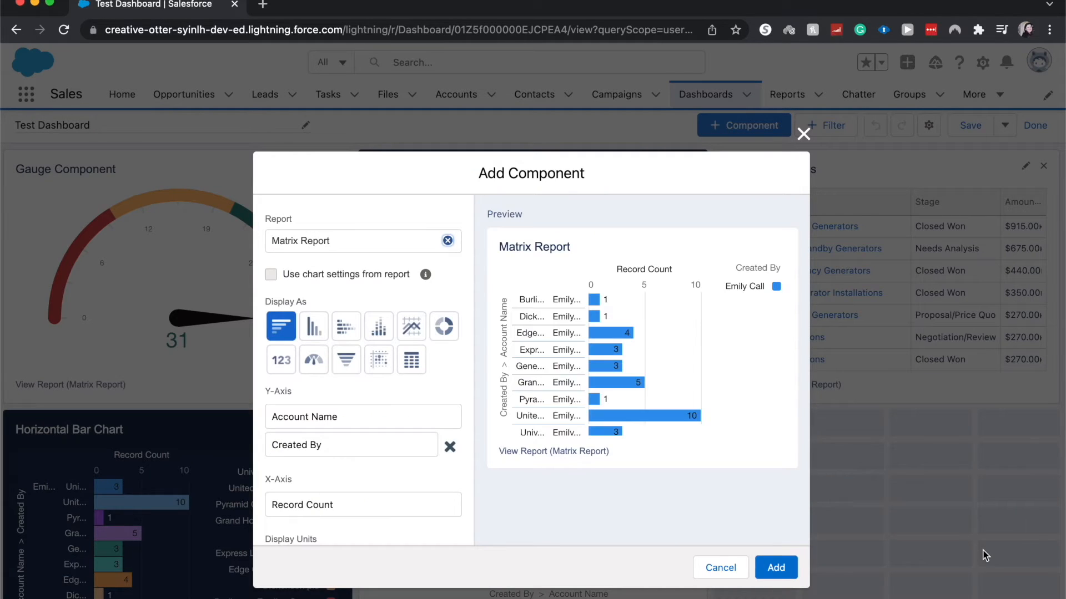
mouse_move(922, 555)
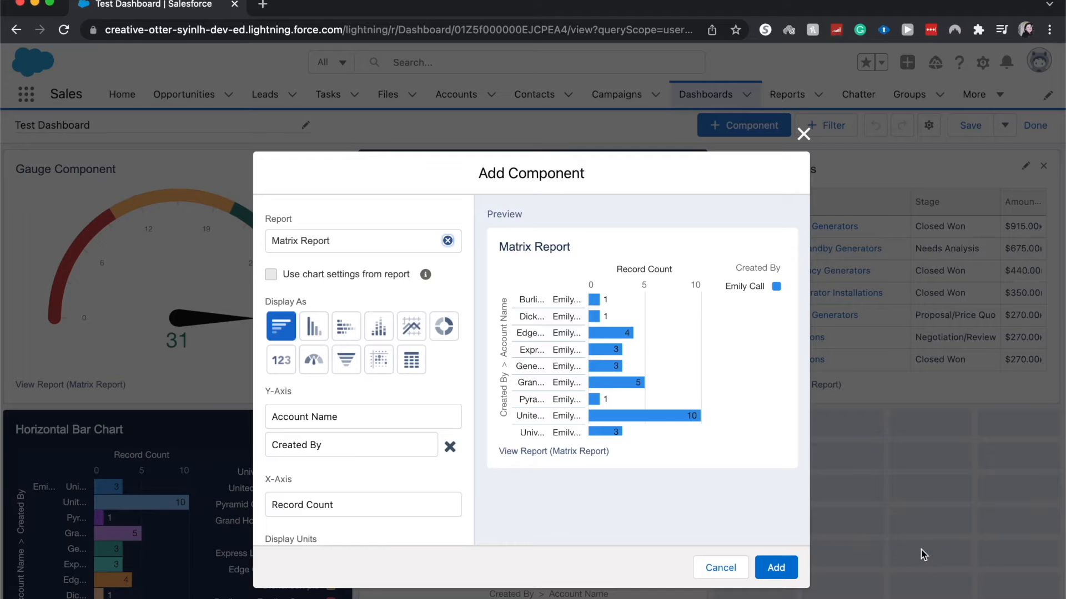
mouse_move(681, 446)
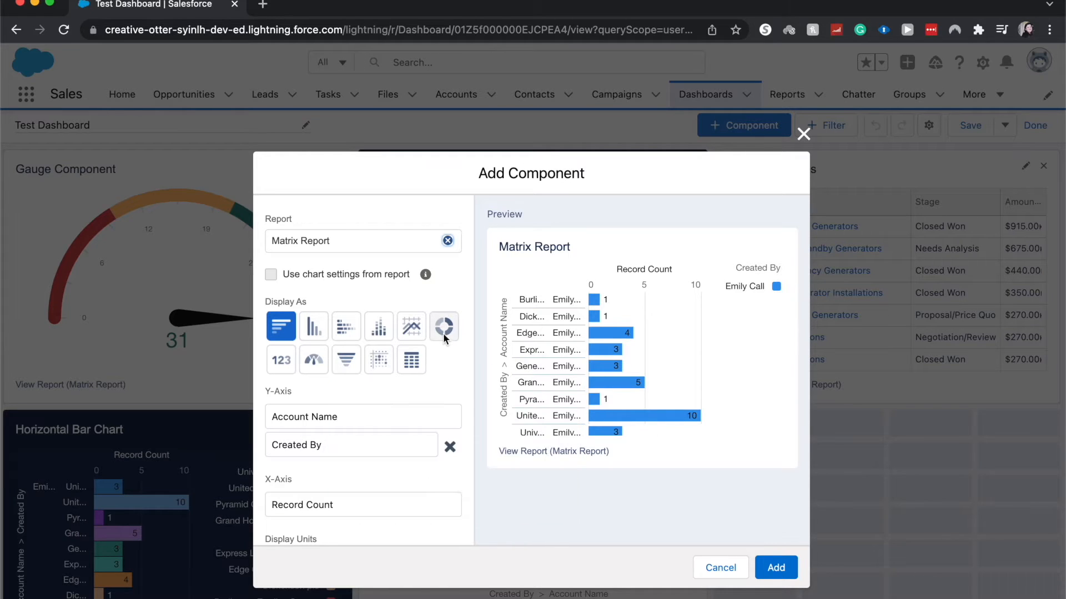
mouse_move(443, 326)
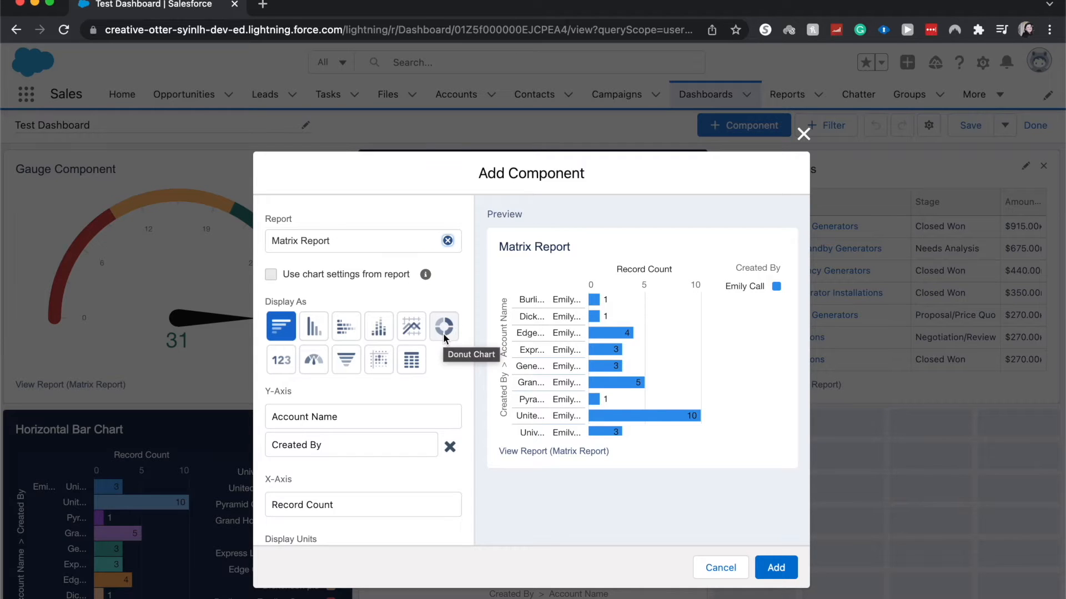
Display the component as a donut chart of Record Count by Account Name
left_click(444, 326)
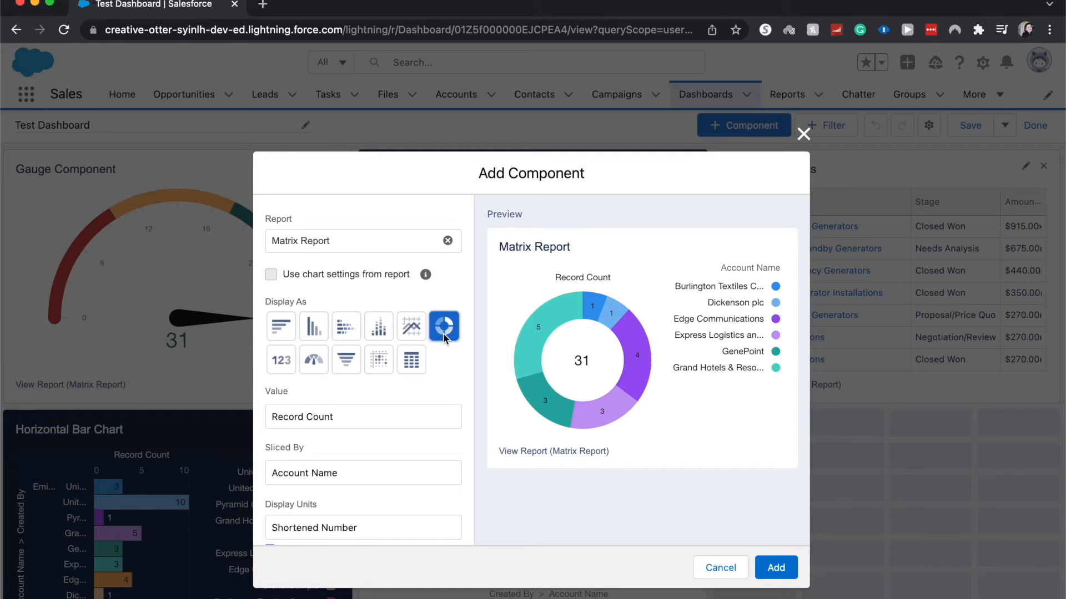
mouse_move(672, 420)
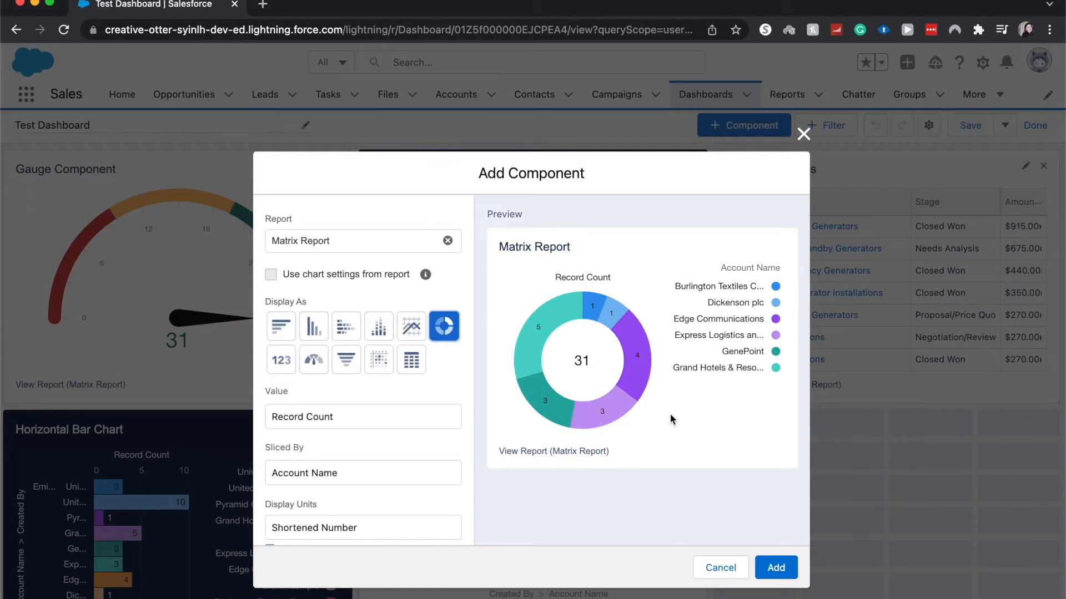
mouse_move(435, 443)
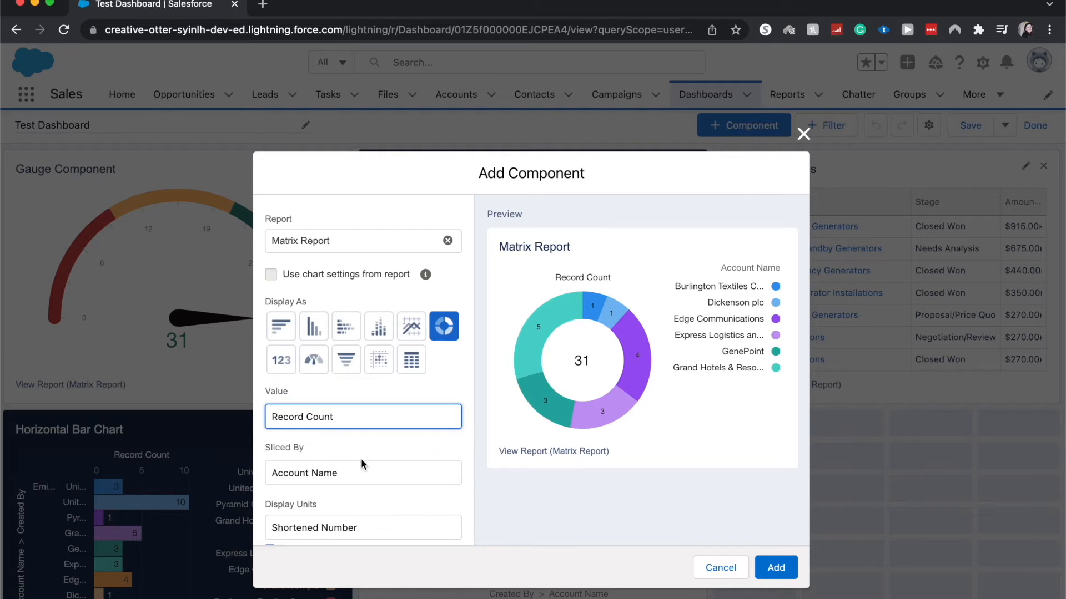
left_click(362, 473)
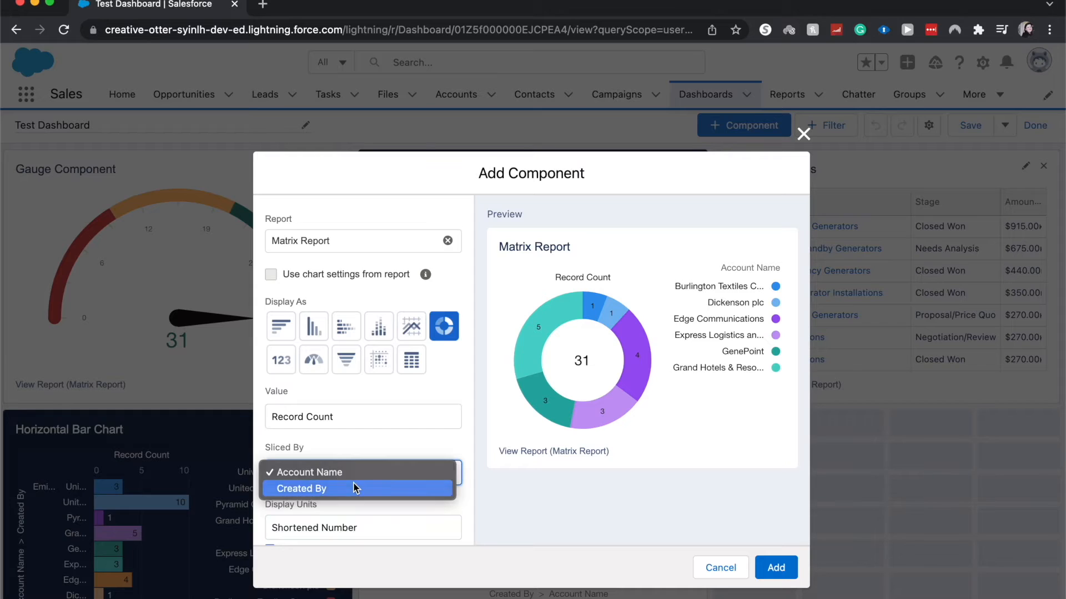
left_click(302, 488)
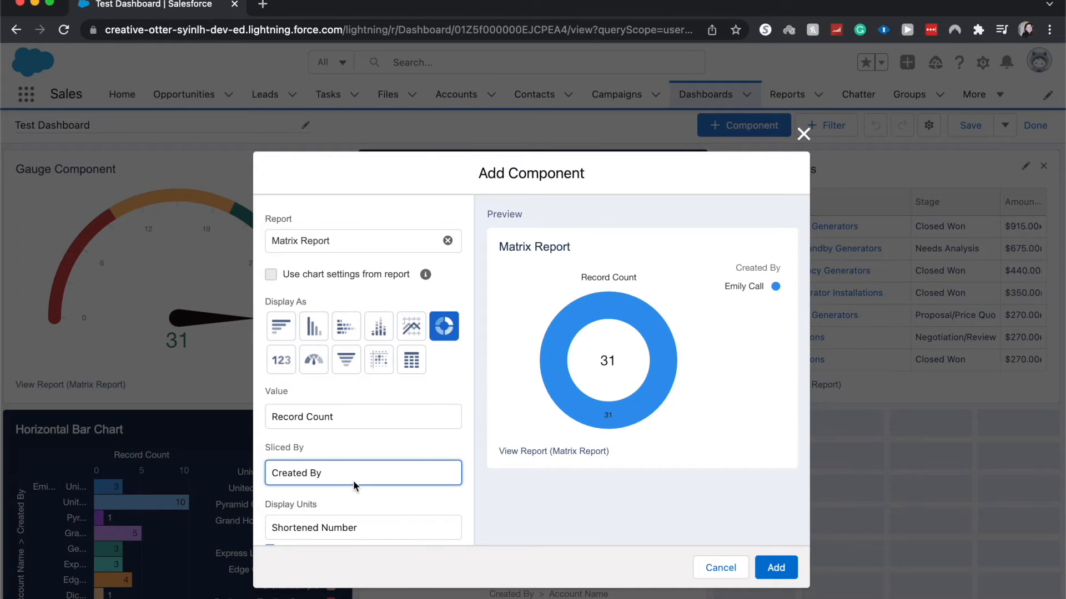
left_click(362, 473)
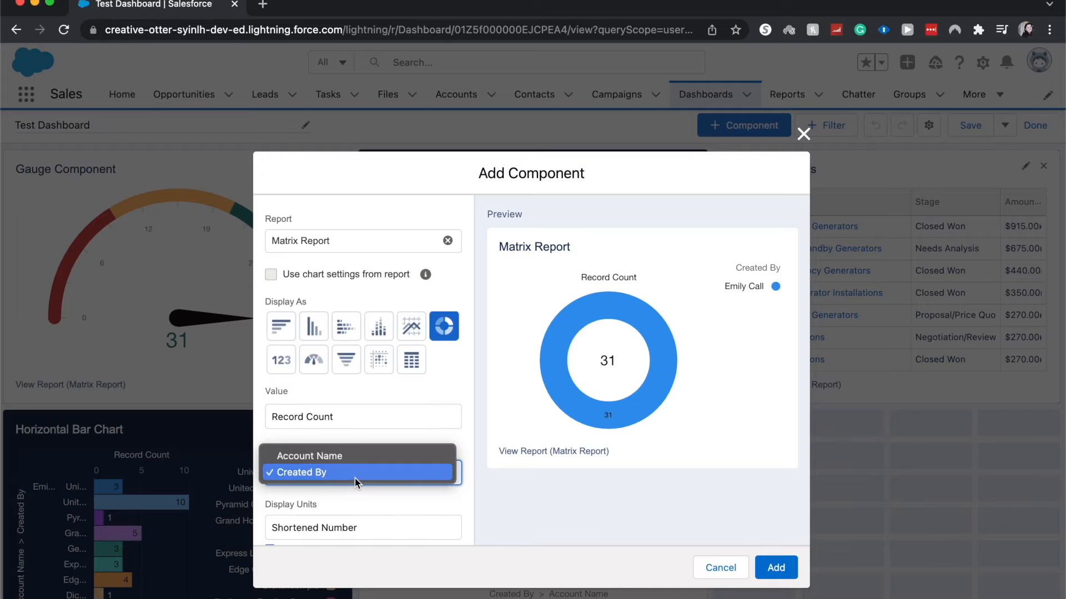
left_click(308, 455)
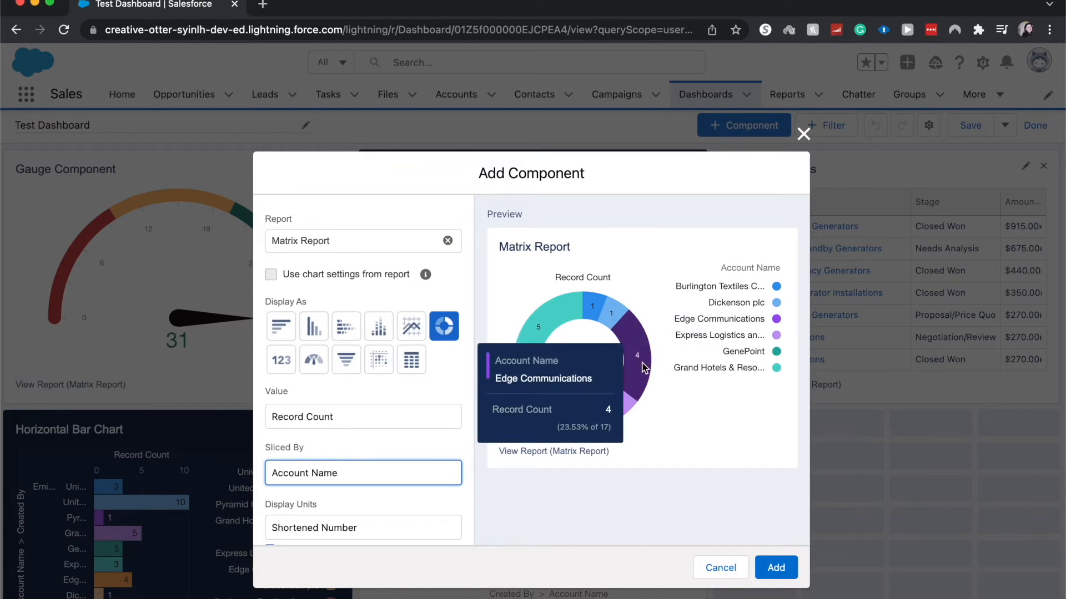
mouse_move(651, 396)
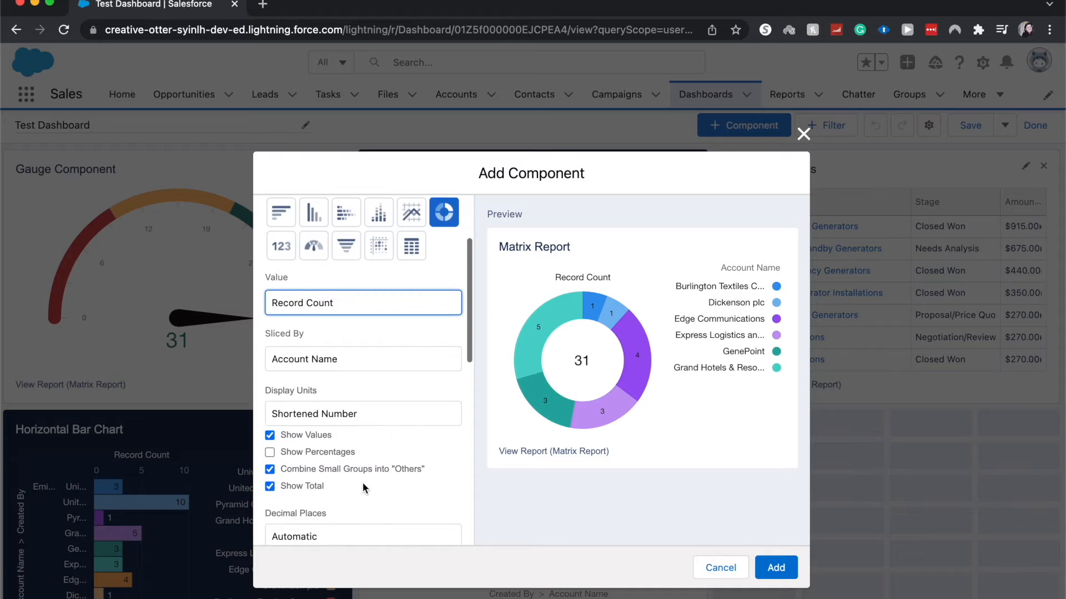
Try Hundreds then keep Shortened Number display units, and leave decimal places on Automatic
left_click(363, 413)
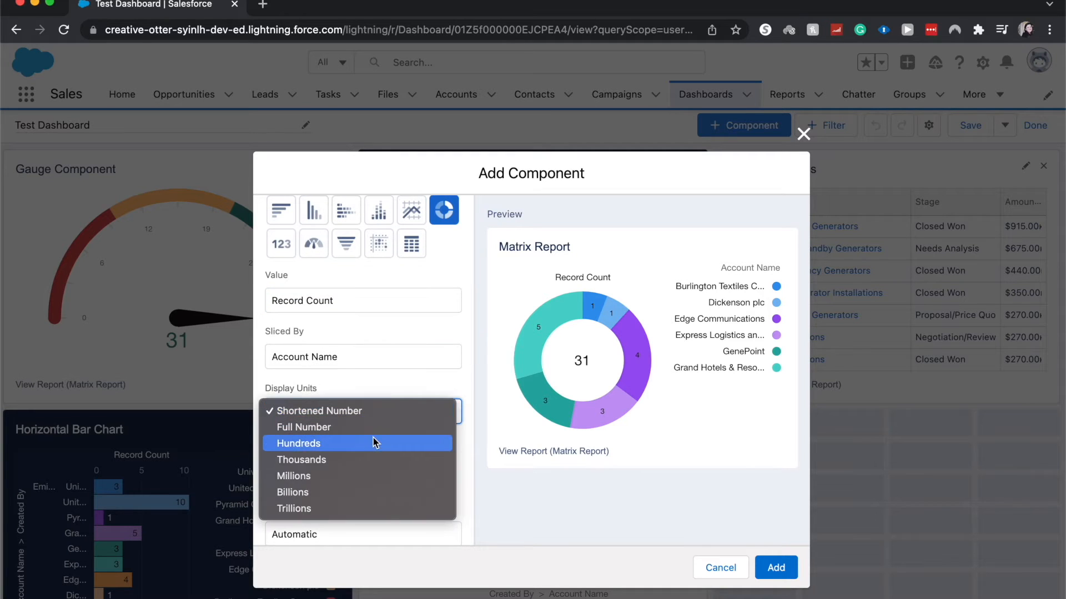
left_click(298, 442)
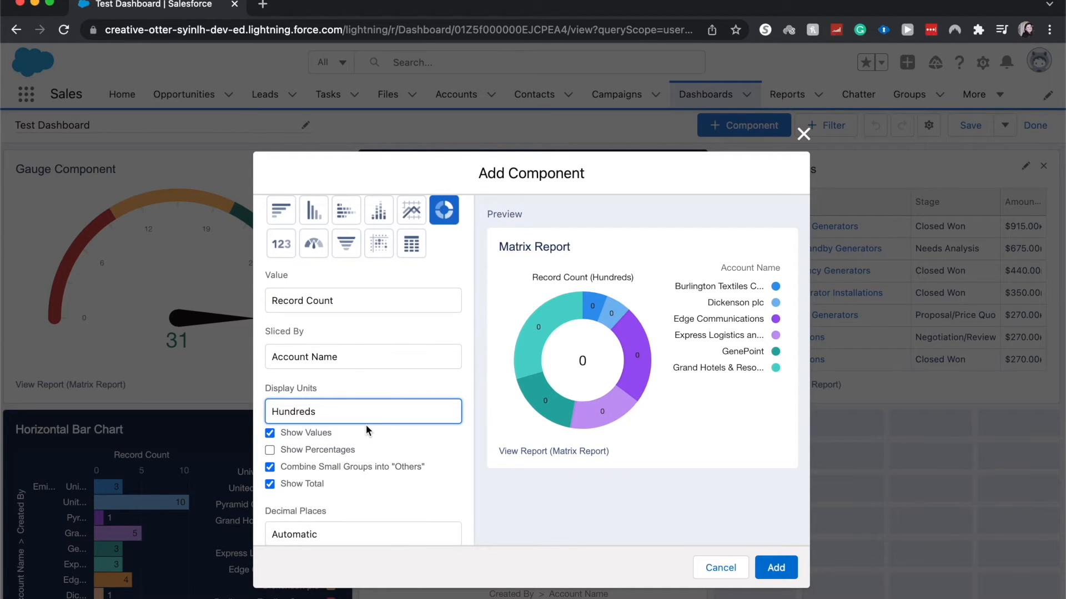
left_click(362, 410)
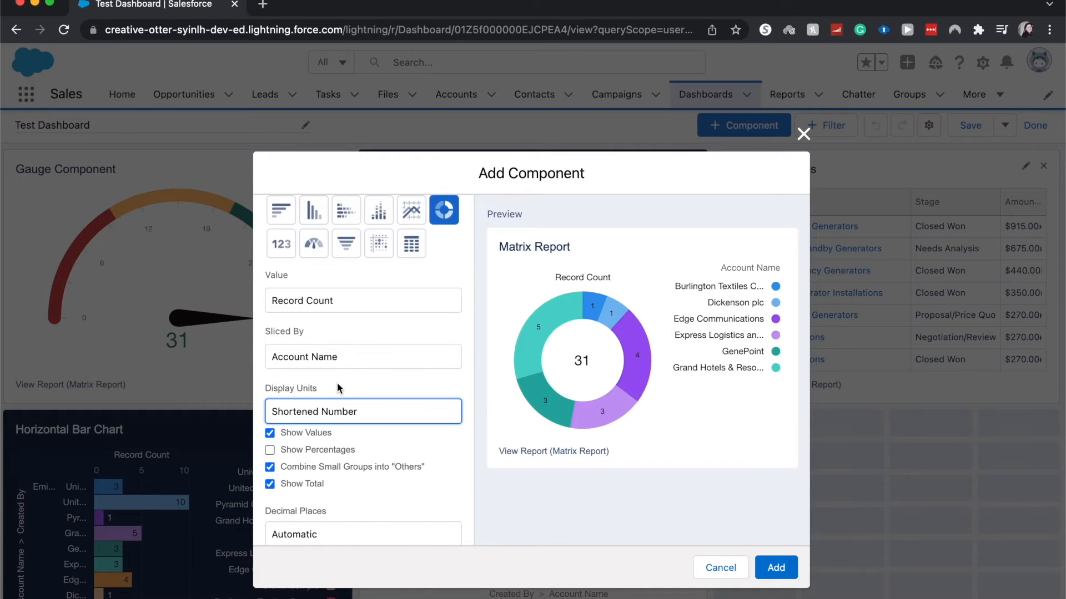
scroll("down", 3)
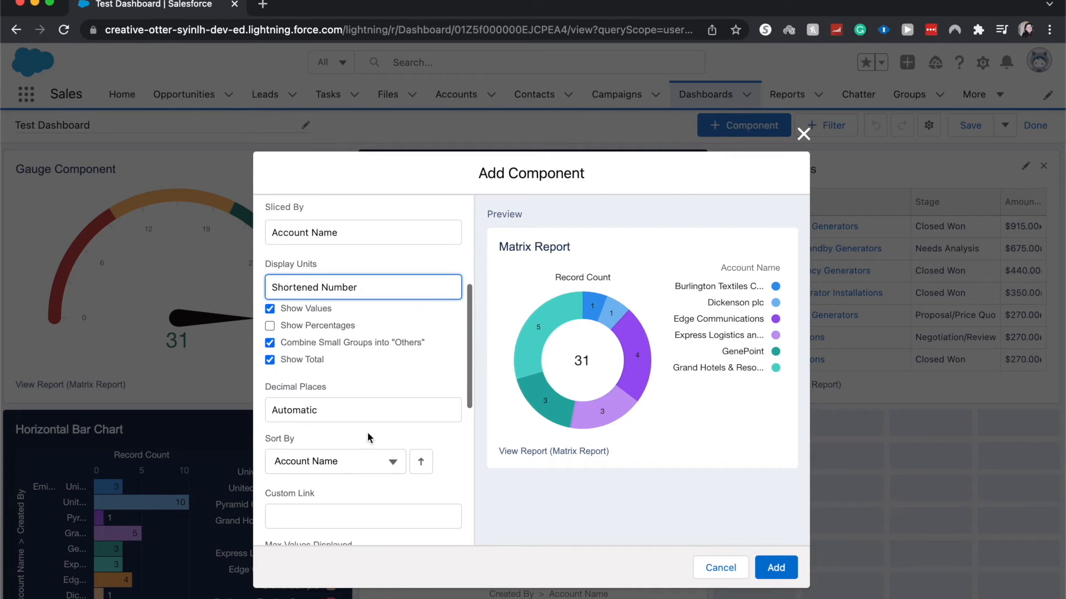
left_click(363, 410)
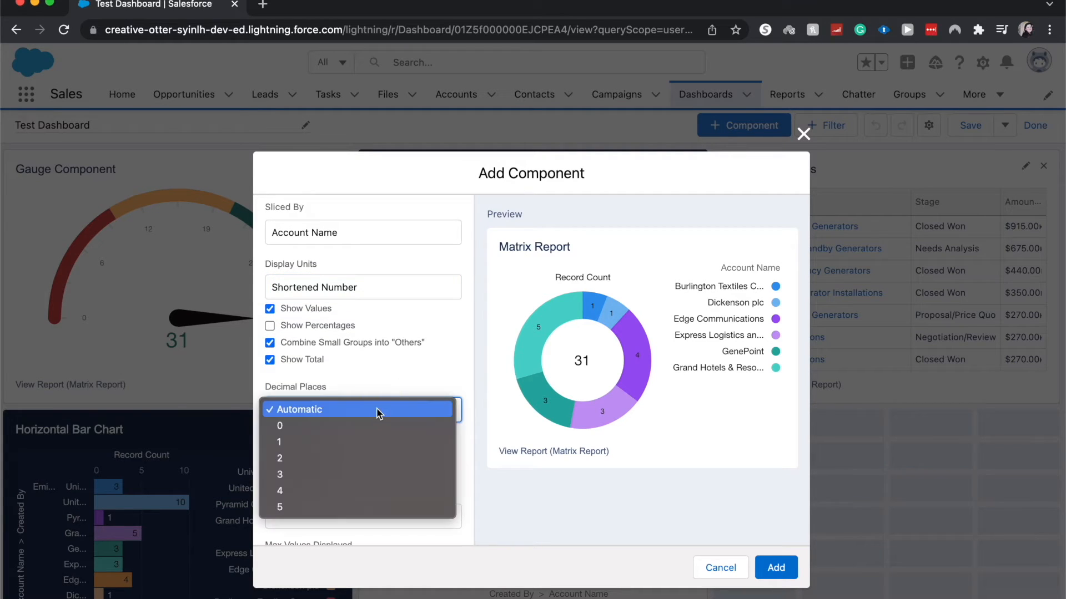
mouse_move(371, 408)
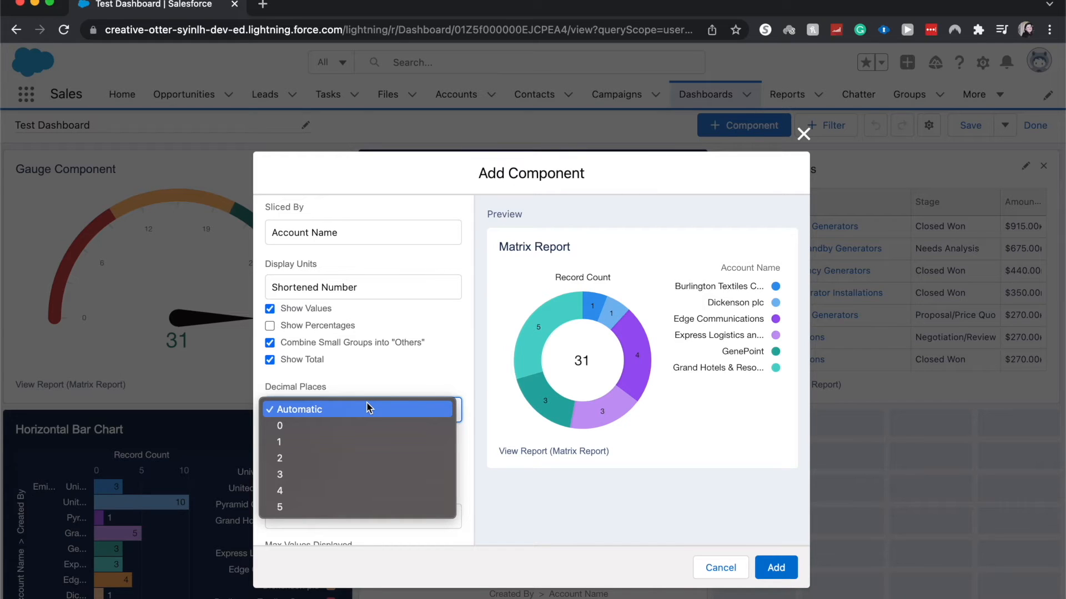
mouse_move(316, 425)
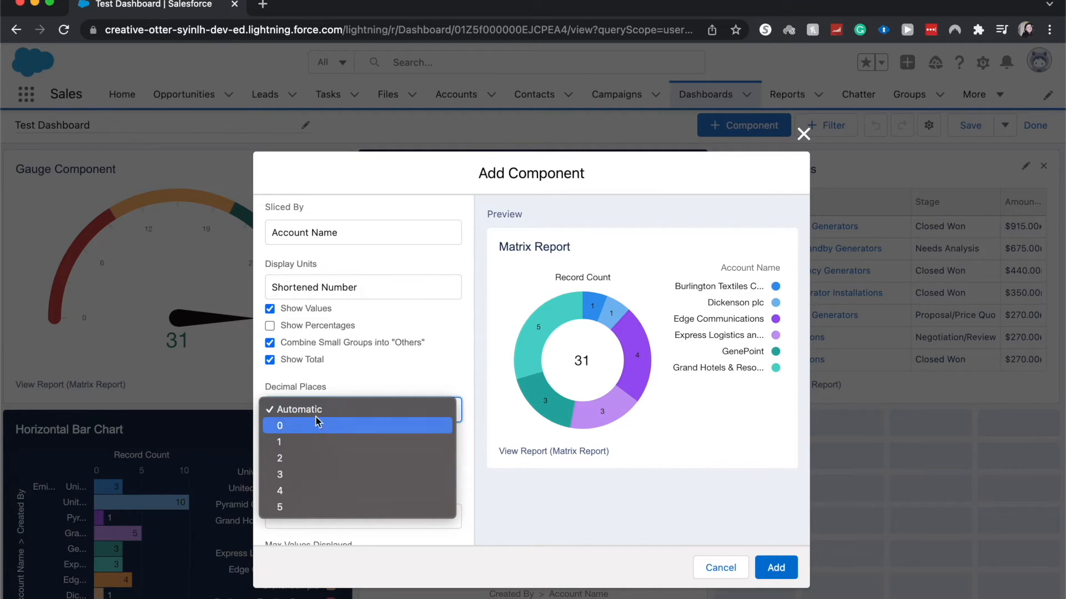
left_click(295, 409)
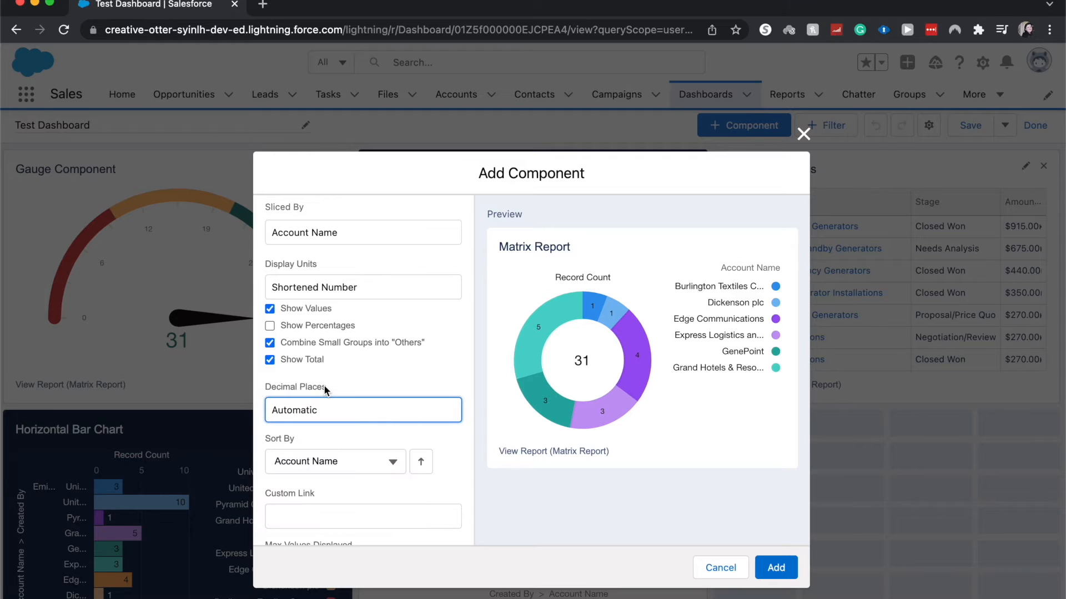
left_click(334, 461)
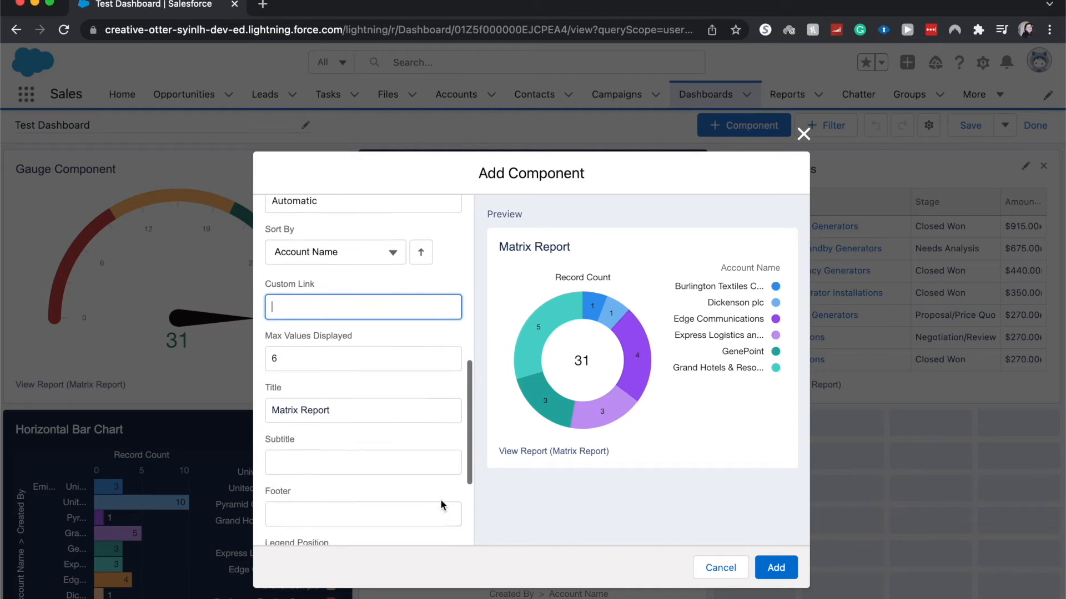
Retitle the component from Matrix Report to Donut Chart
scroll("down", 3)
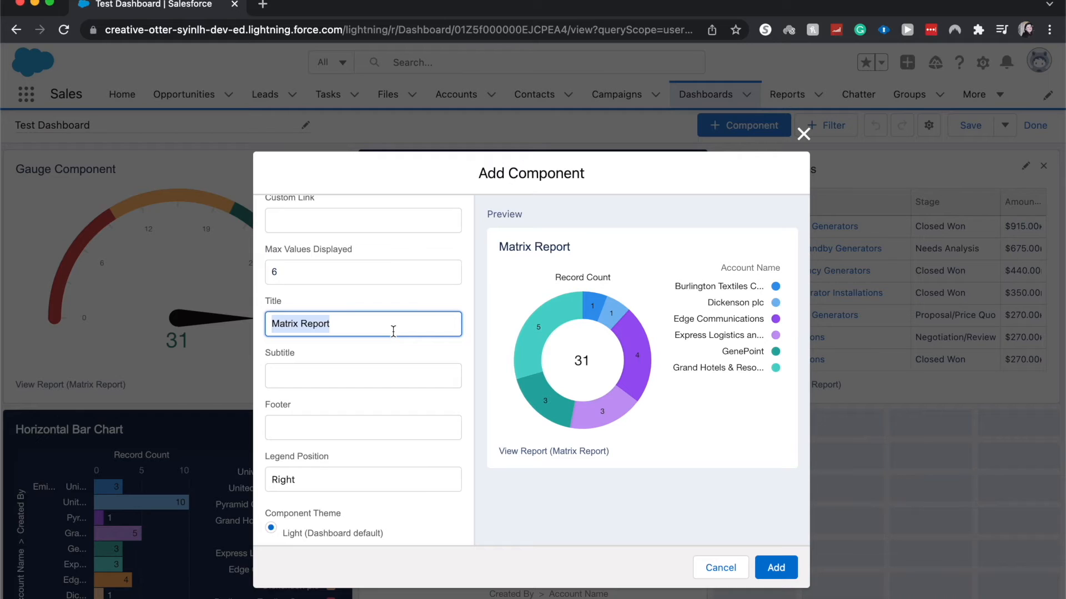
type("D")
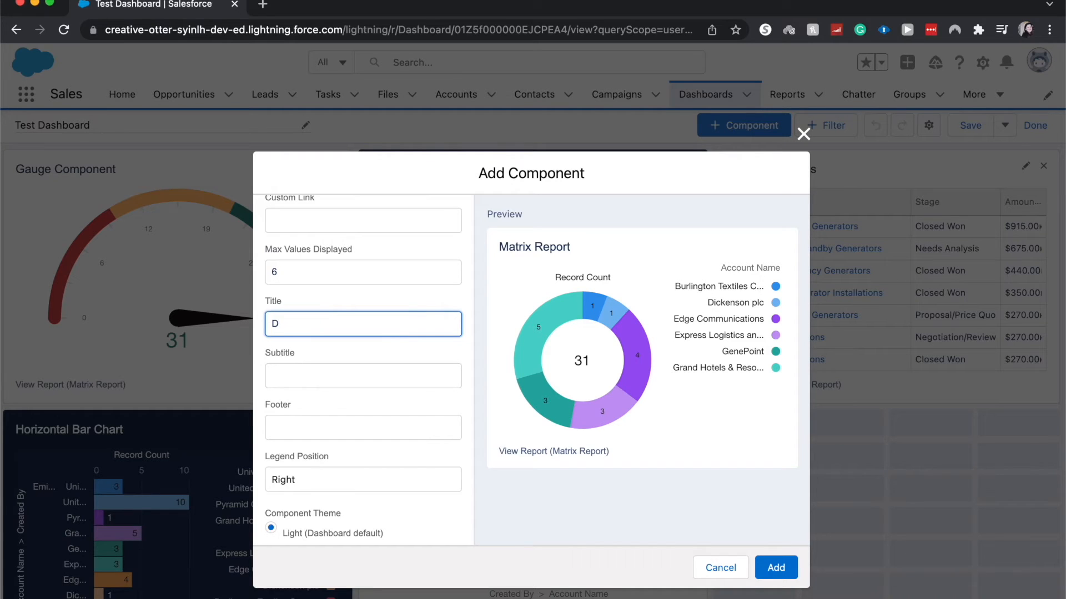
type("onut Chart")
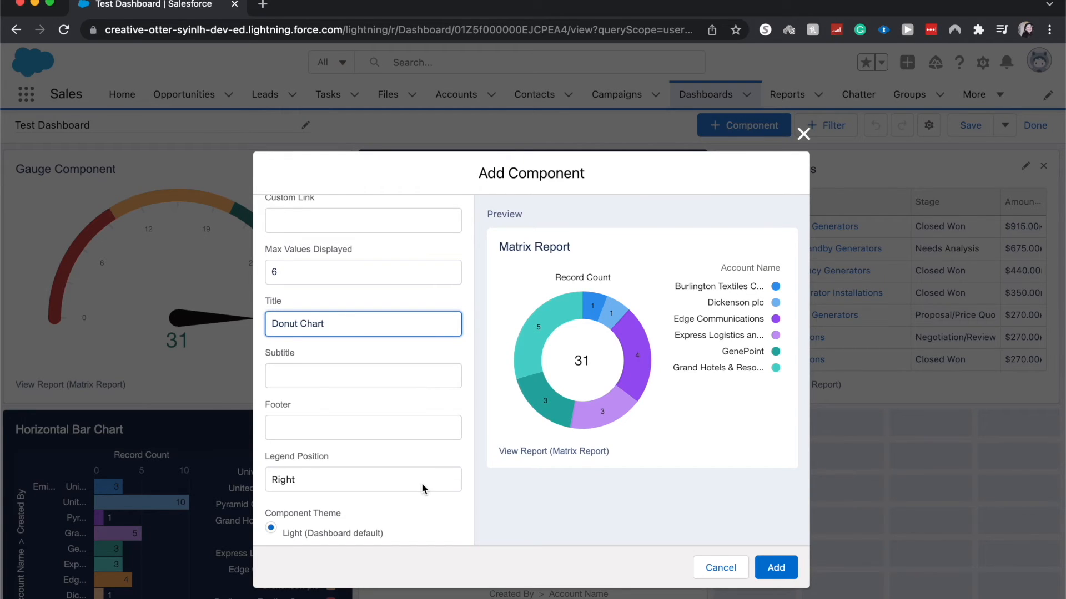
Set Legend Position to Bottom and add the donut component to the dashboard
left_click(363, 479)
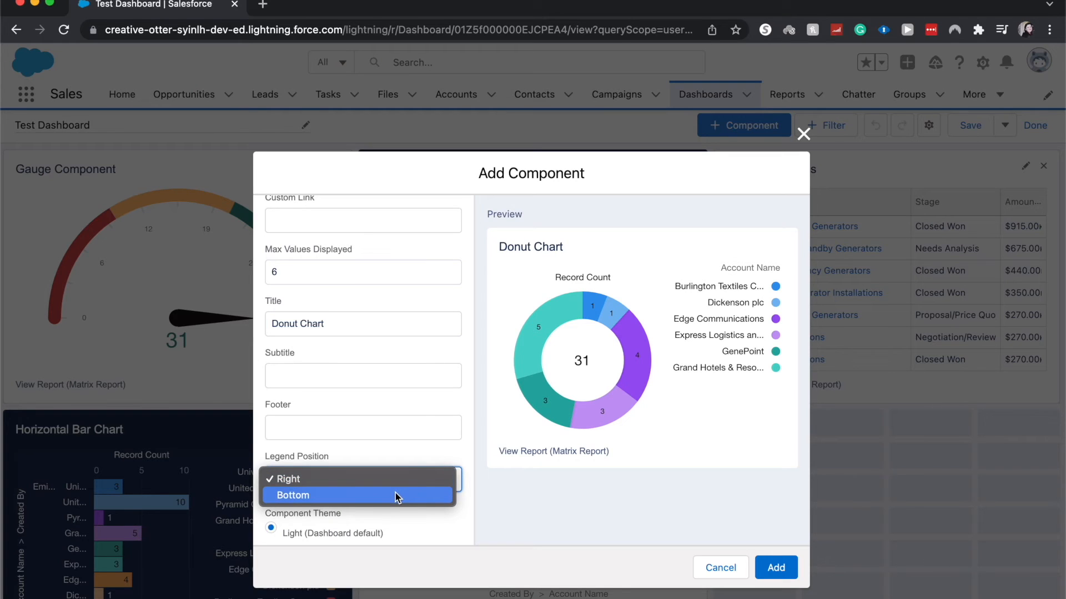
mouse_move(410, 504)
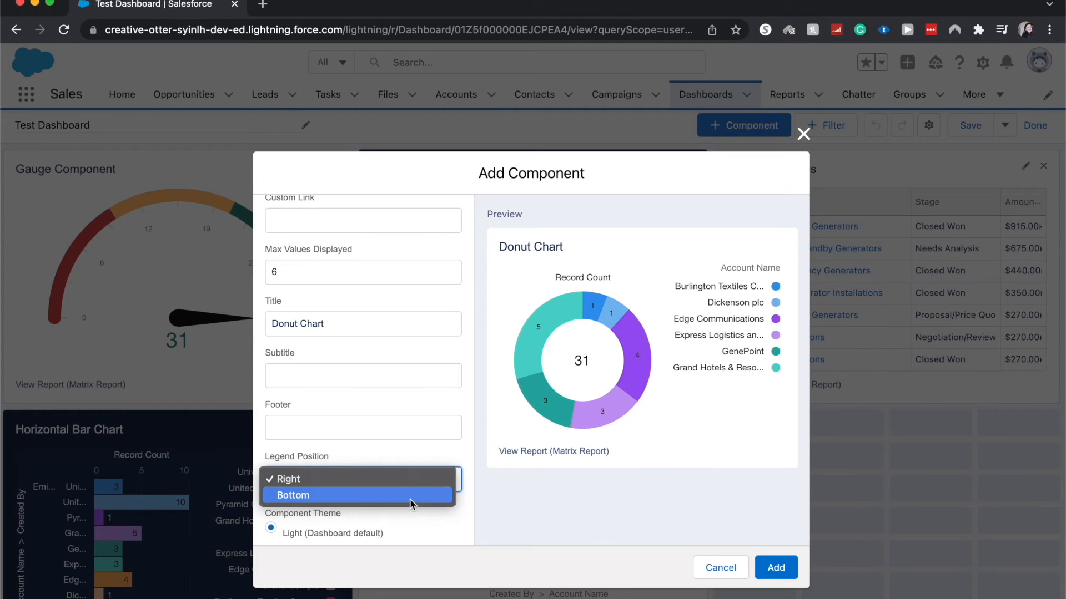
left_click(293, 495)
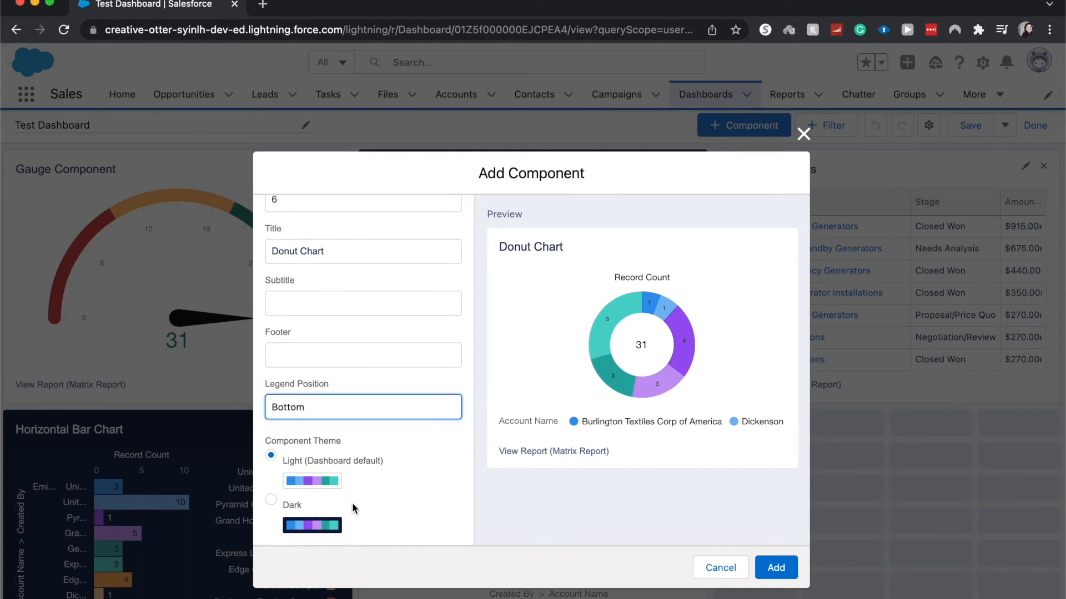
left_click(776, 567)
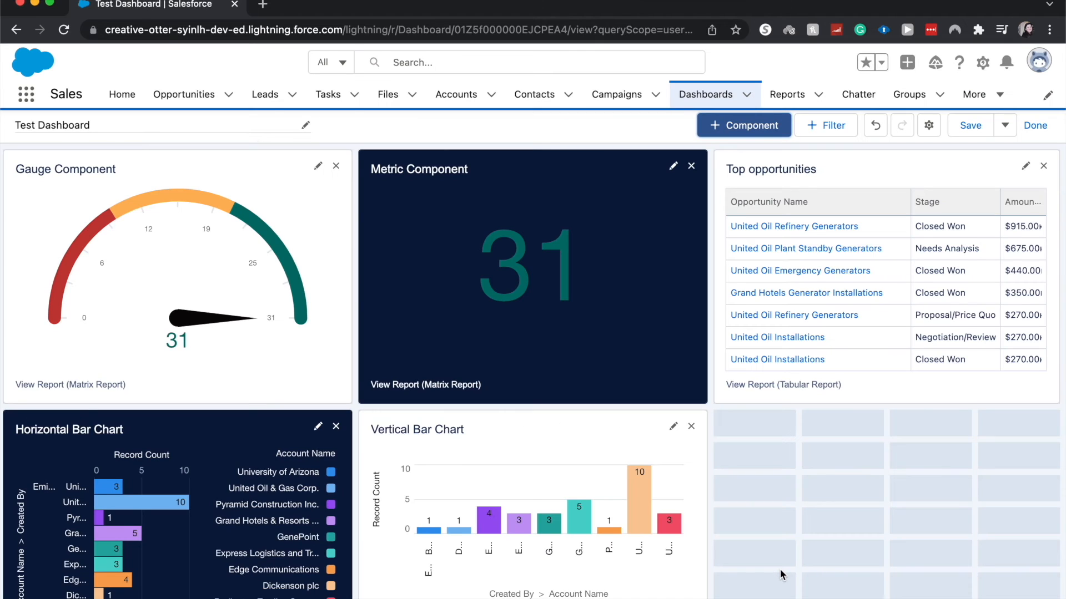
Place Donut Chart beside Vertical Bar Chart, save Test Dashboard and finish editing
scroll("down", 3)
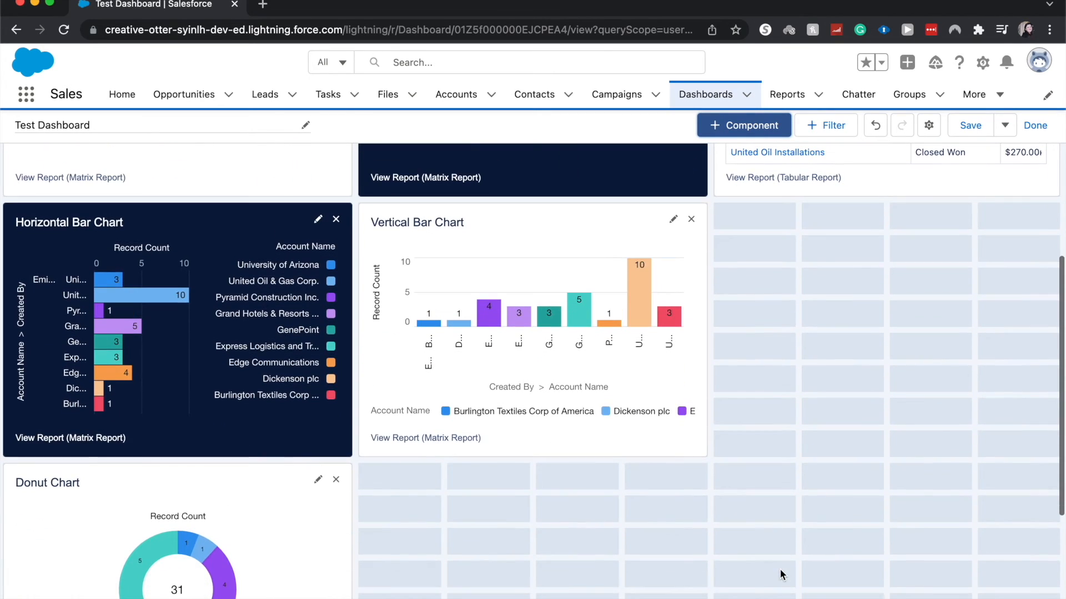
mouse_move(81, 497)
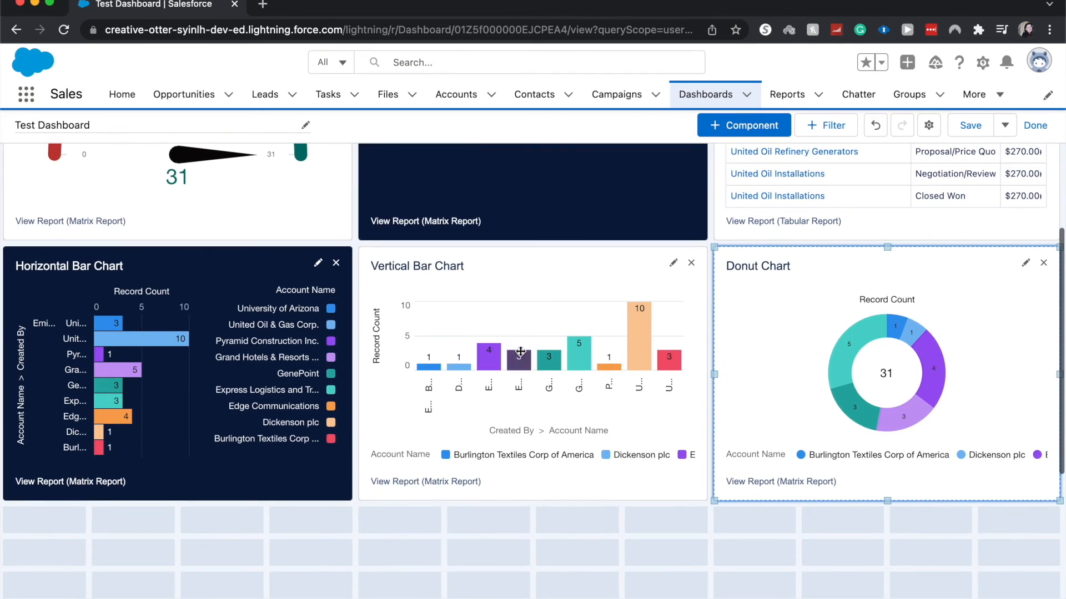
mouse_move(767, 341)
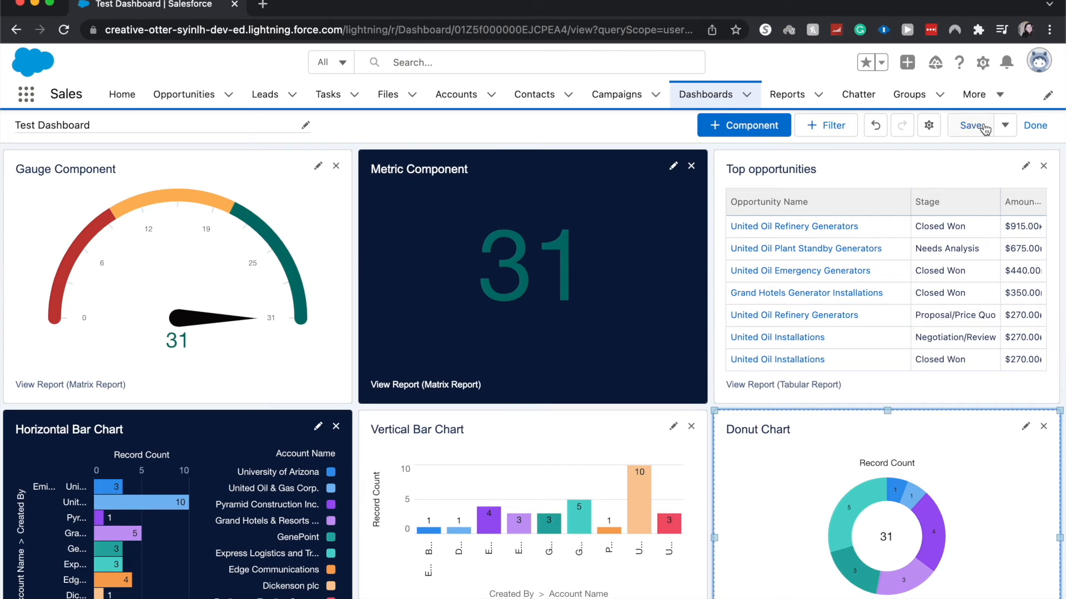
left_click(970, 125)
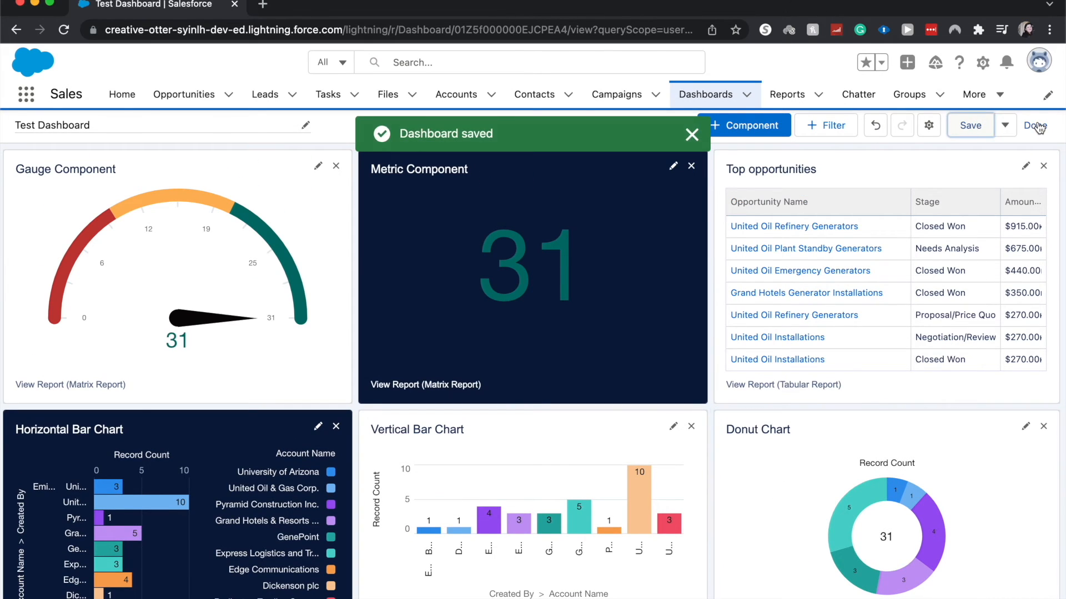
left_click(1033, 126)
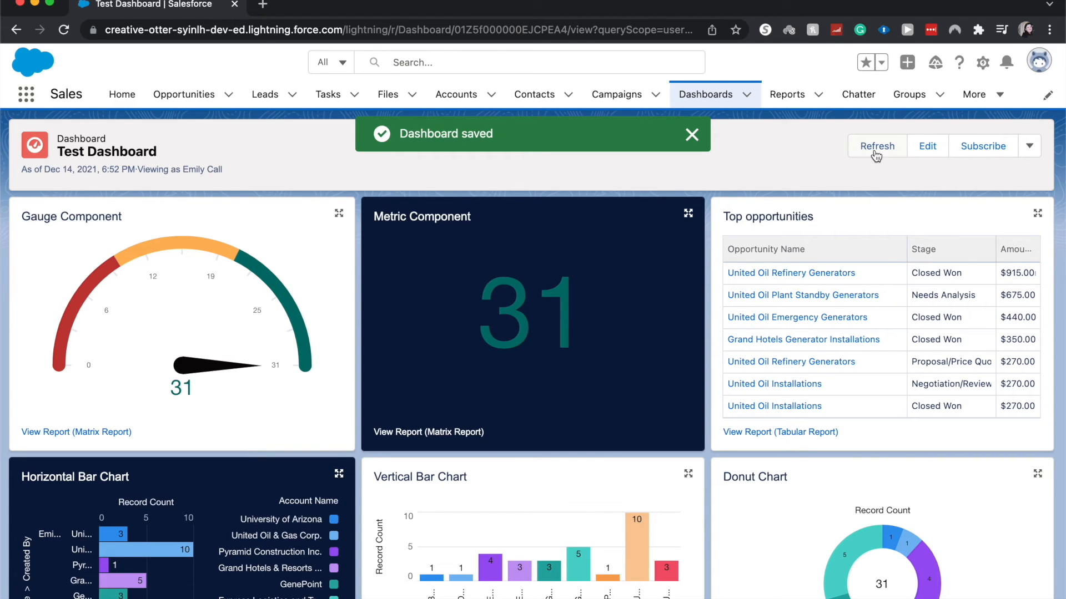
Refresh Test Dashboard's data and open its more-actions menu
left_click(877, 146)
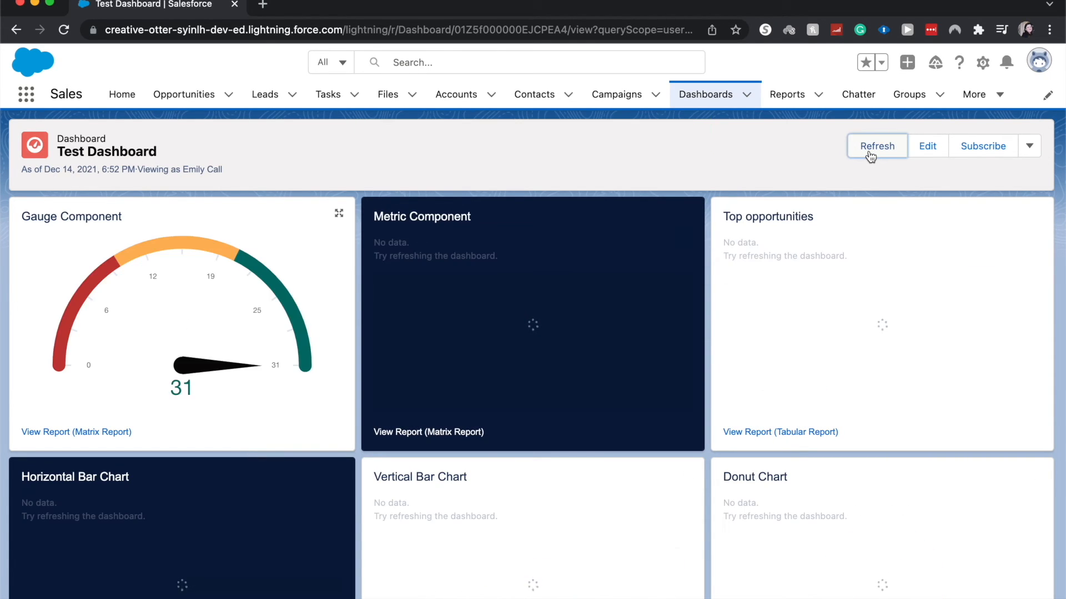
left_click(876, 145)
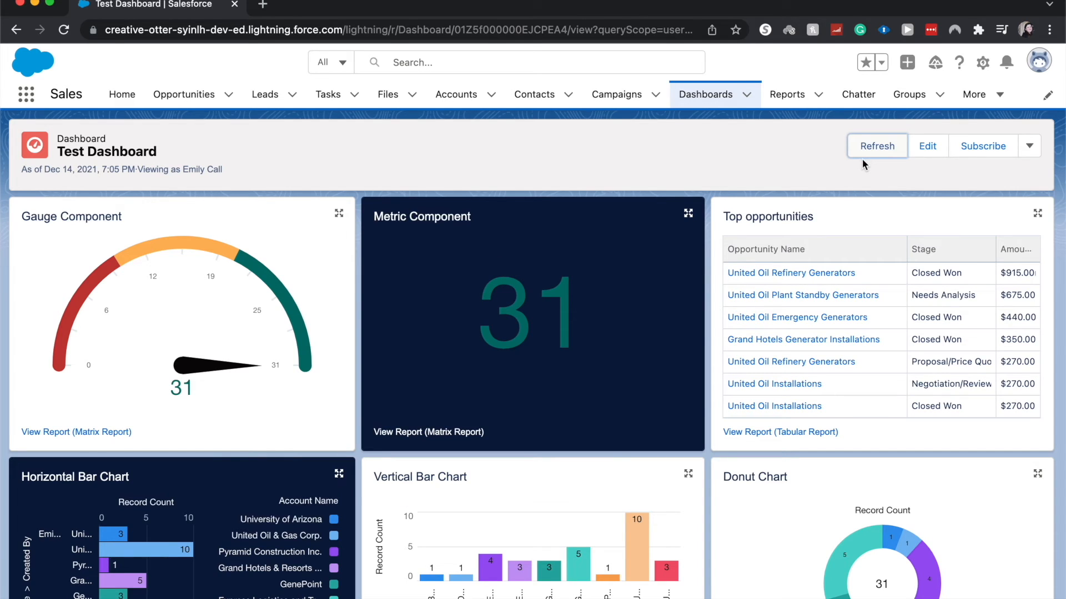
mouse_move(921, 164)
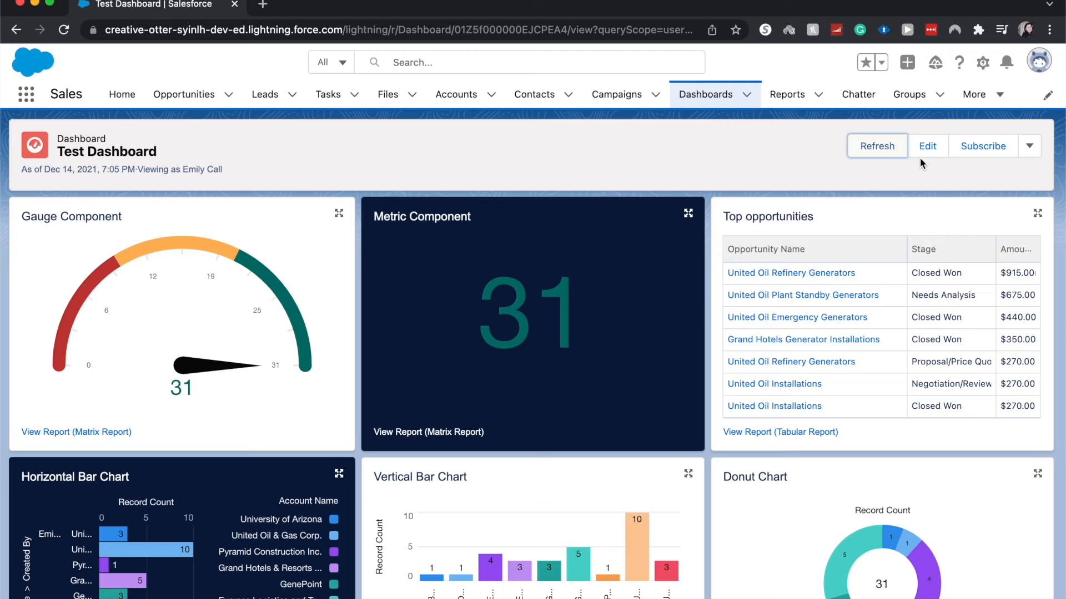
mouse_move(928, 146)
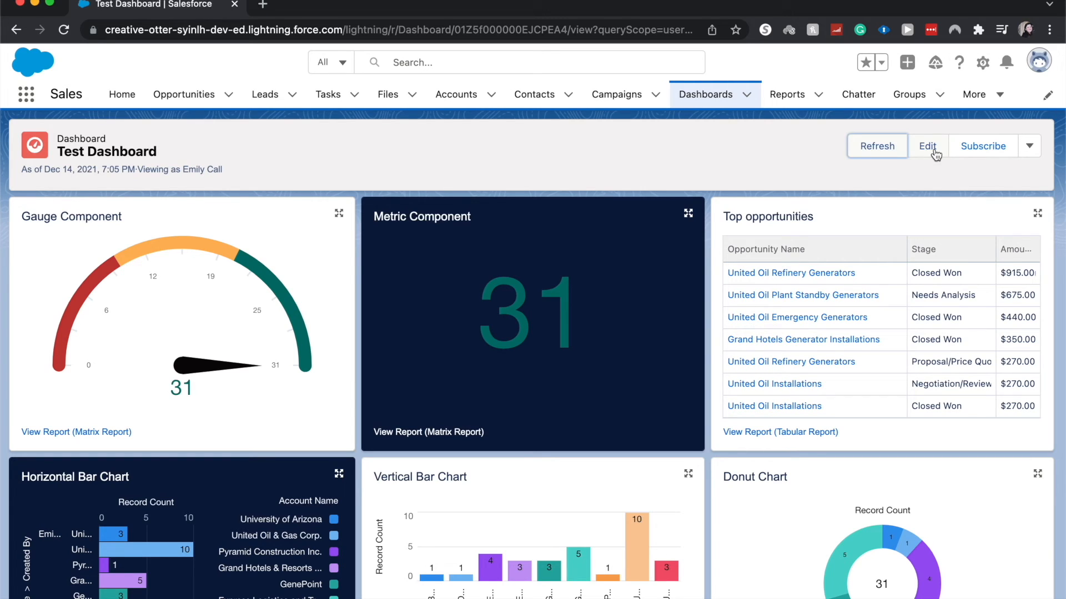
mouse_move(1030, 147)
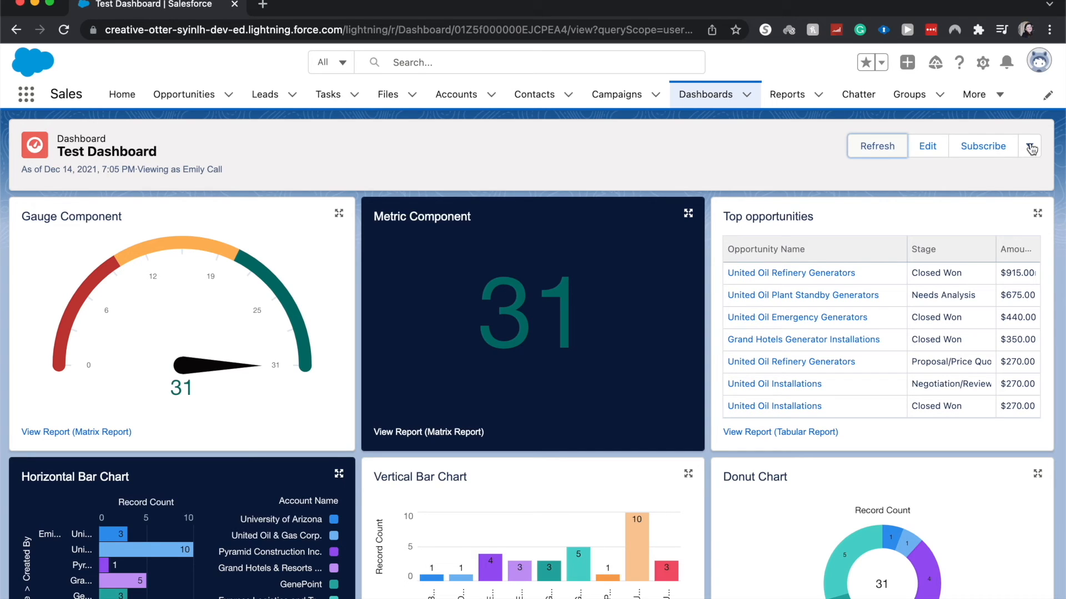
left_click(1030, 146)
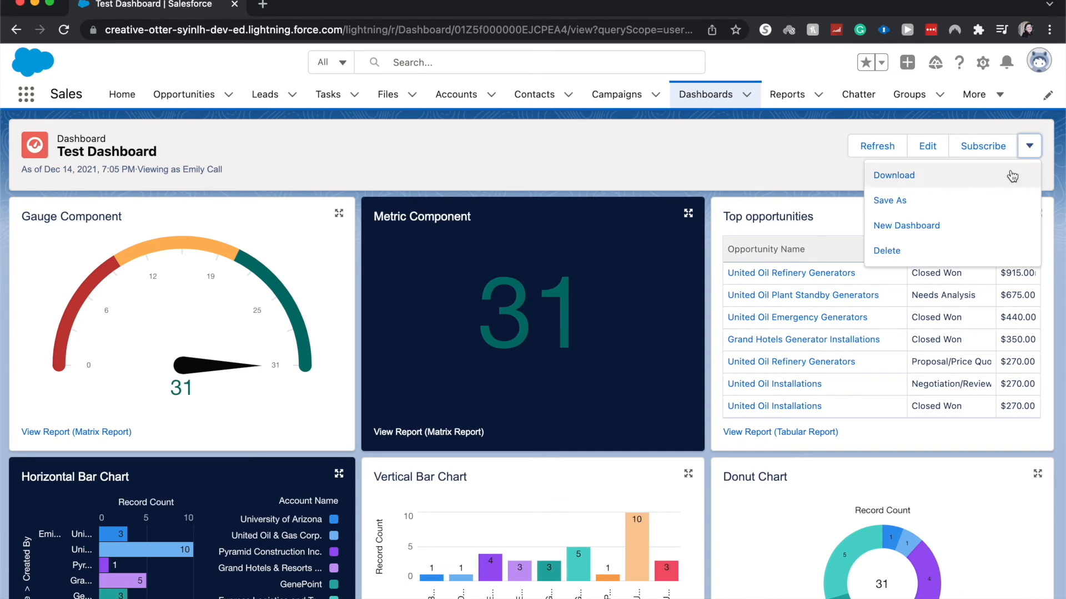
mouse_move(976, 190)
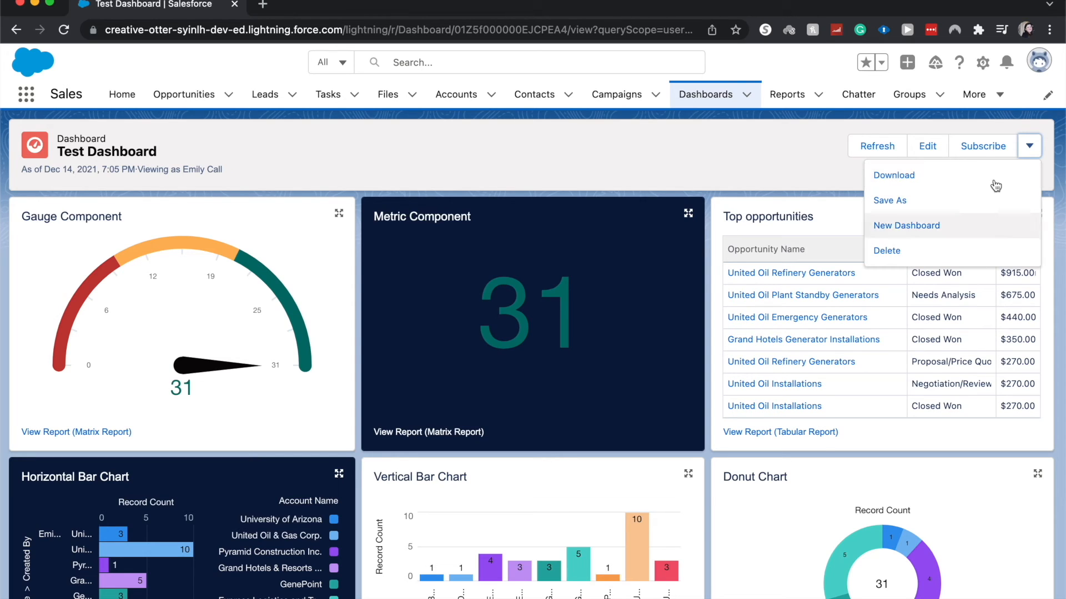
mouse_move(788, 180)
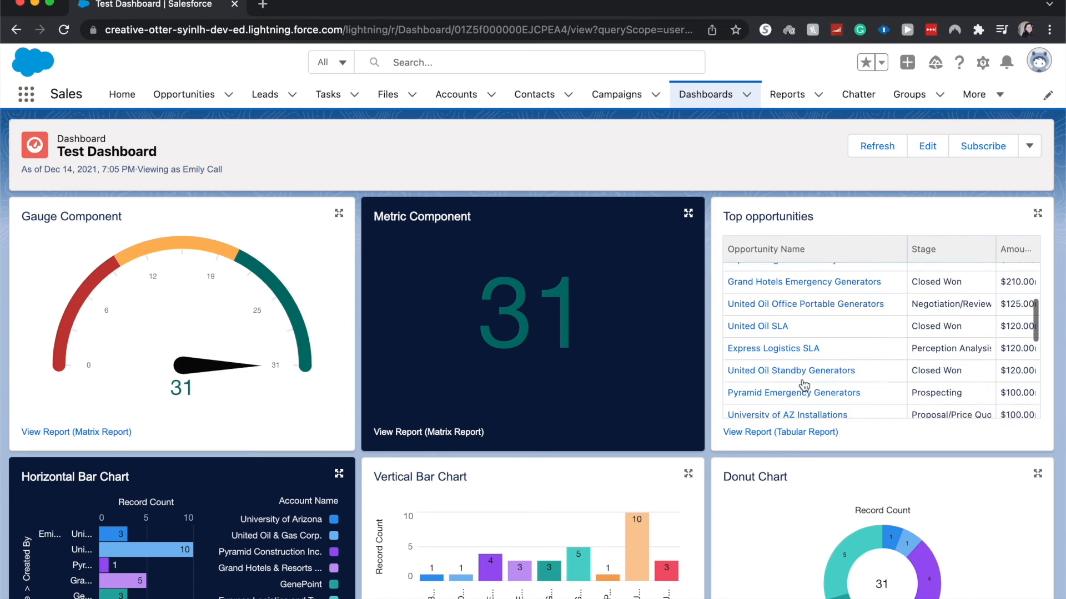
Open the Matrix Report via a component's View Report link
scroll("down", 3)
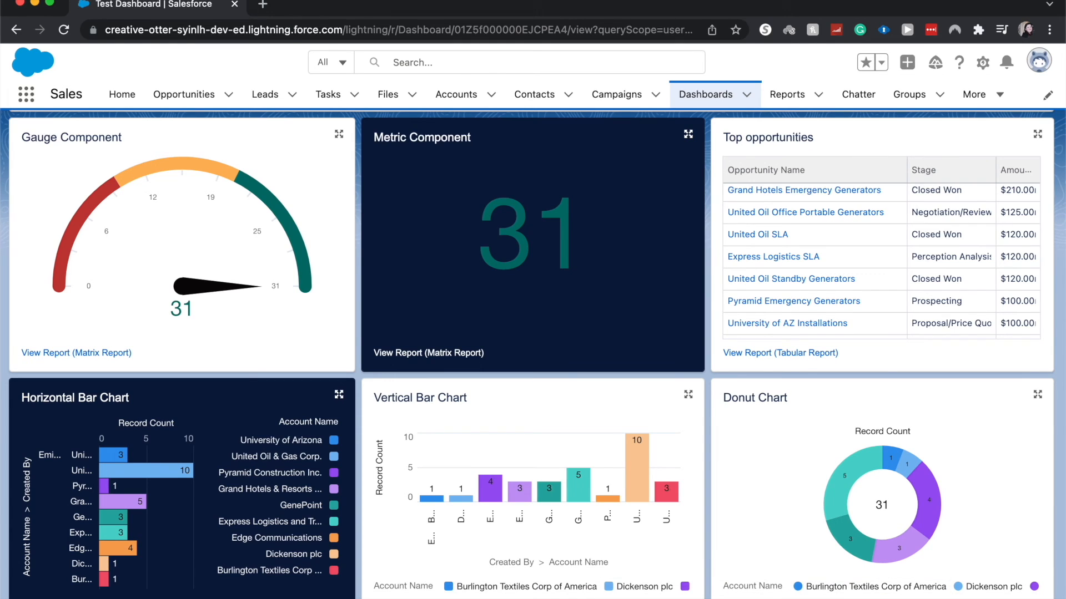
left_click(77, 353)
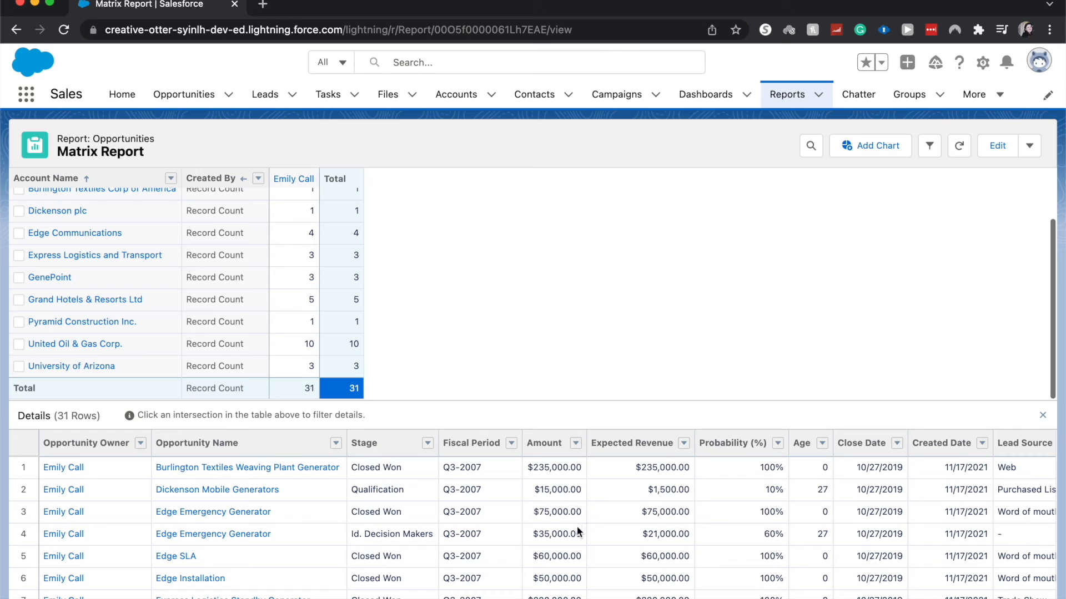
Scan the Matrix Report's detail rows sideways, then go back to Test Dashboard
scroll("right", 3)
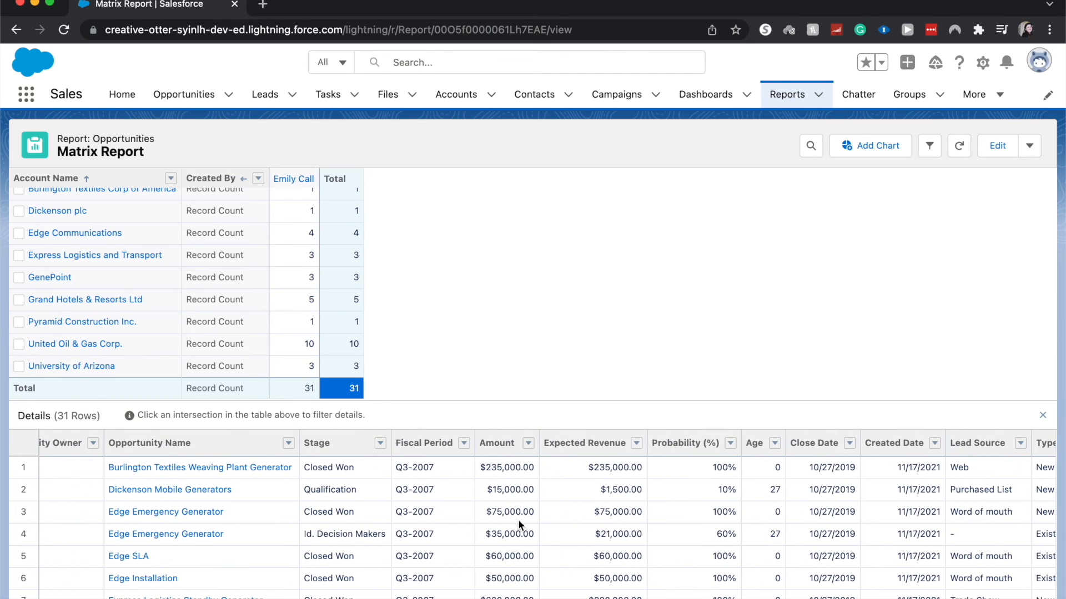
mouse_move(486, 502)
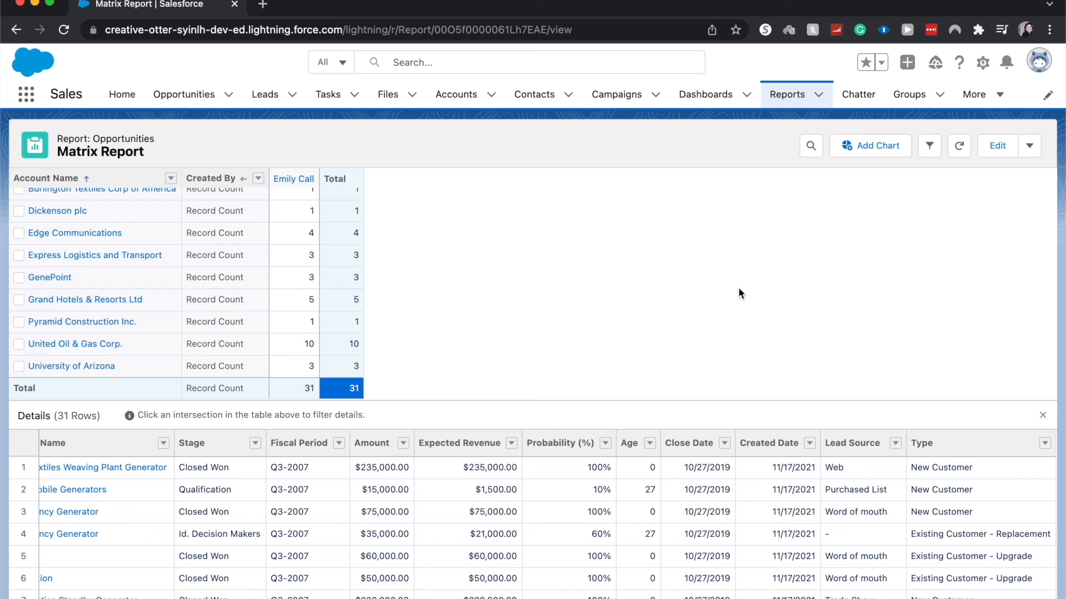
mouse_move(662, 246)
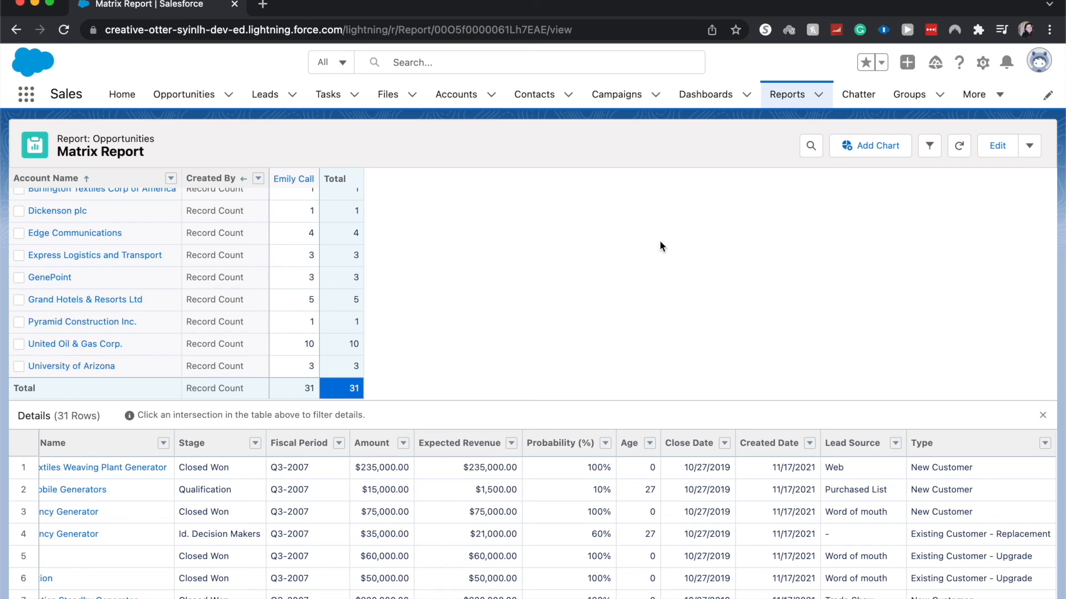
left_click(16, 29)
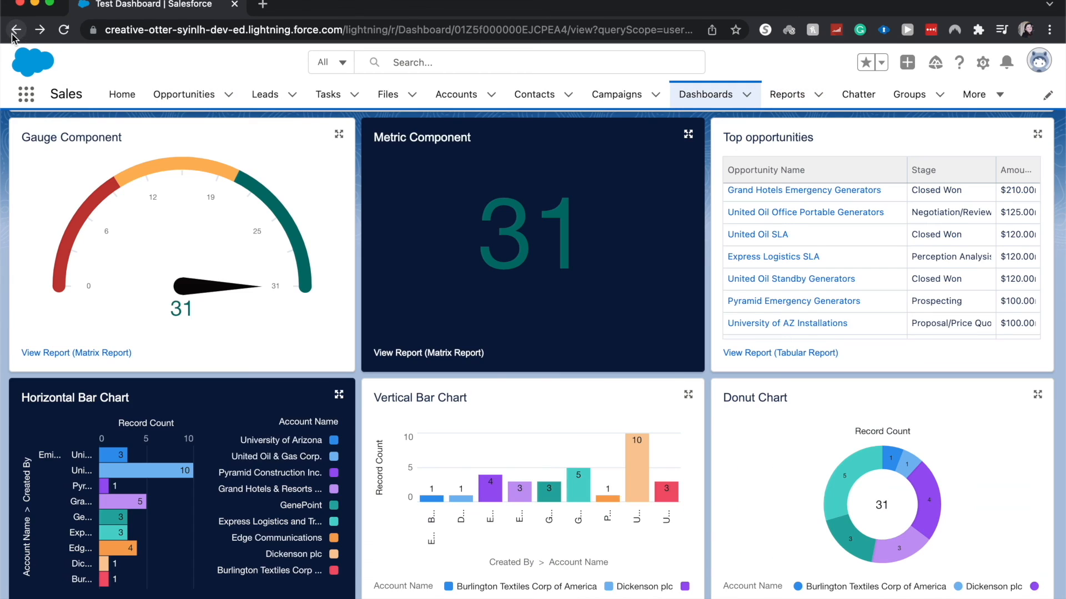